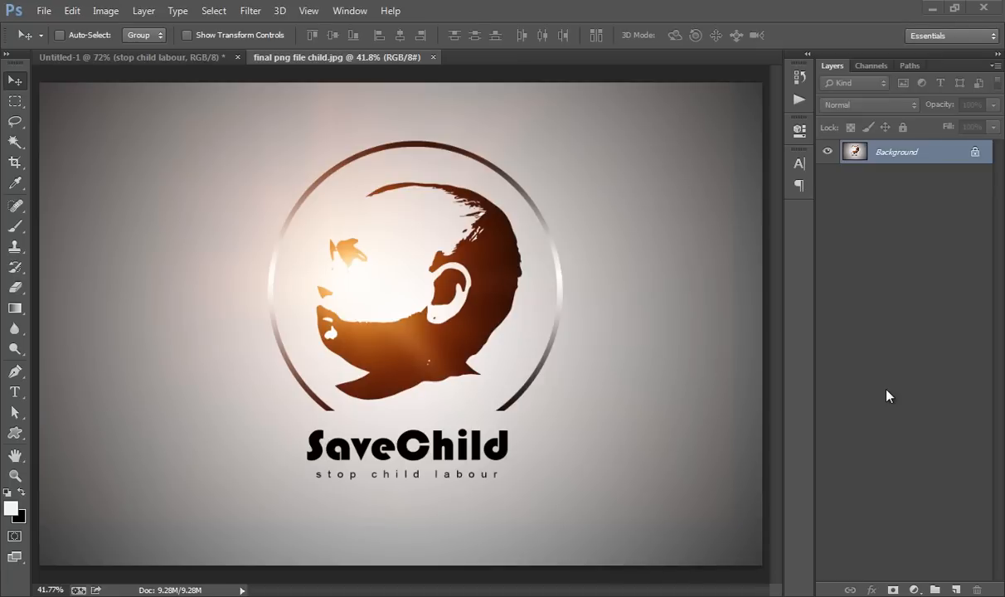
mouse_move(460, 130)
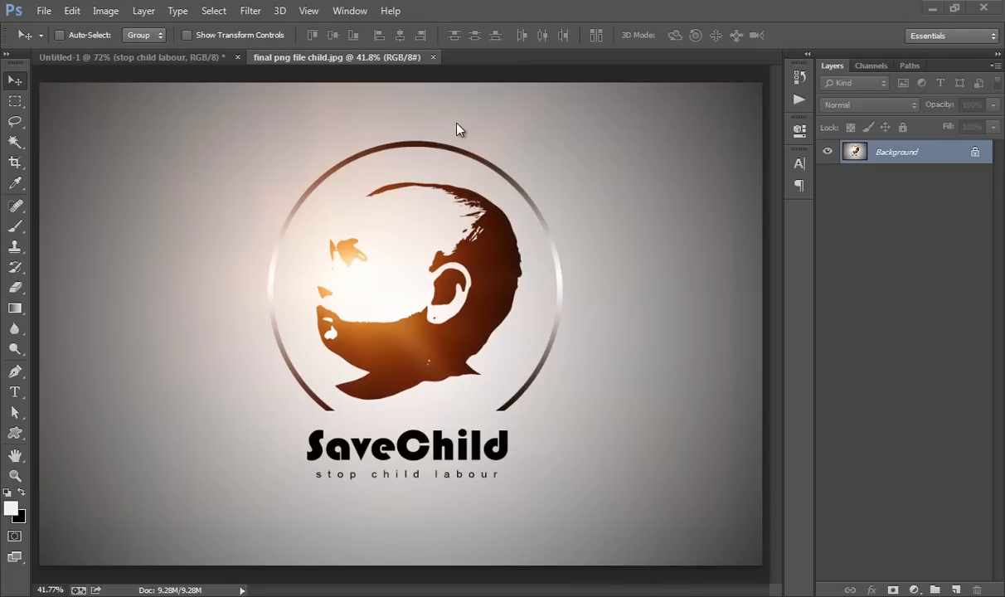
mouse_move(553, 182)
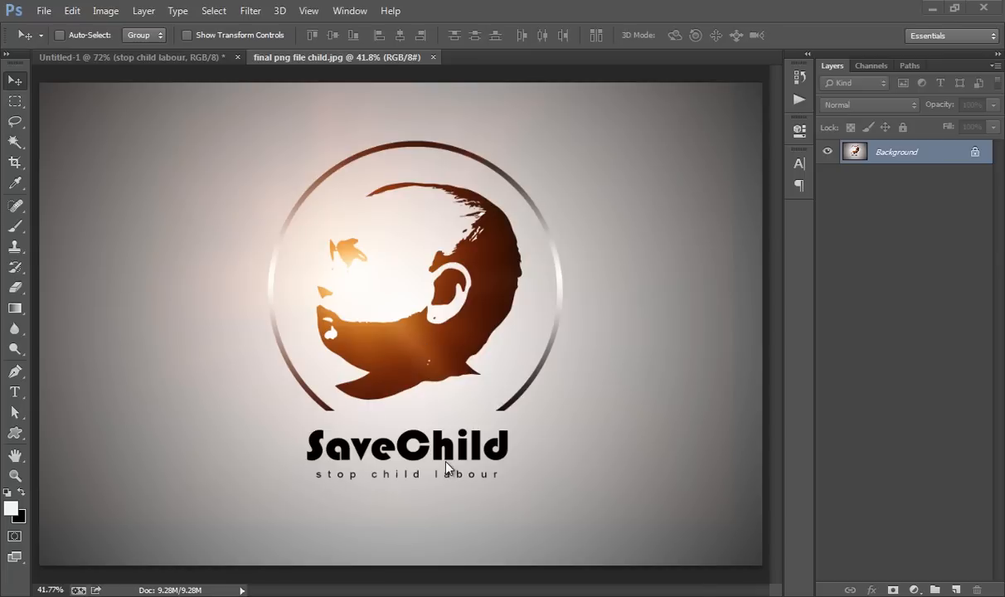
mouse_move(429, 521)
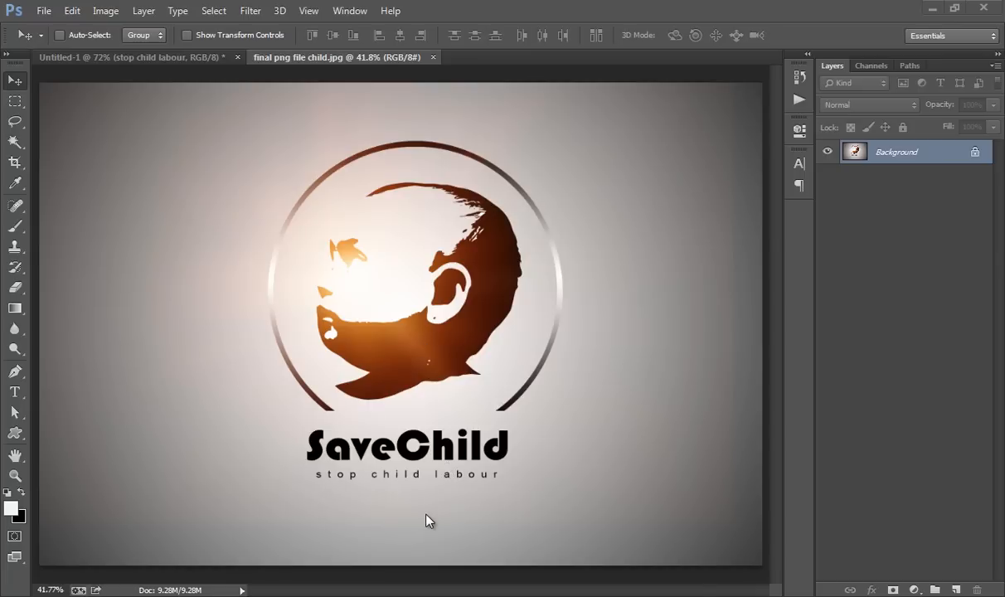
mouse_move(418, 515)
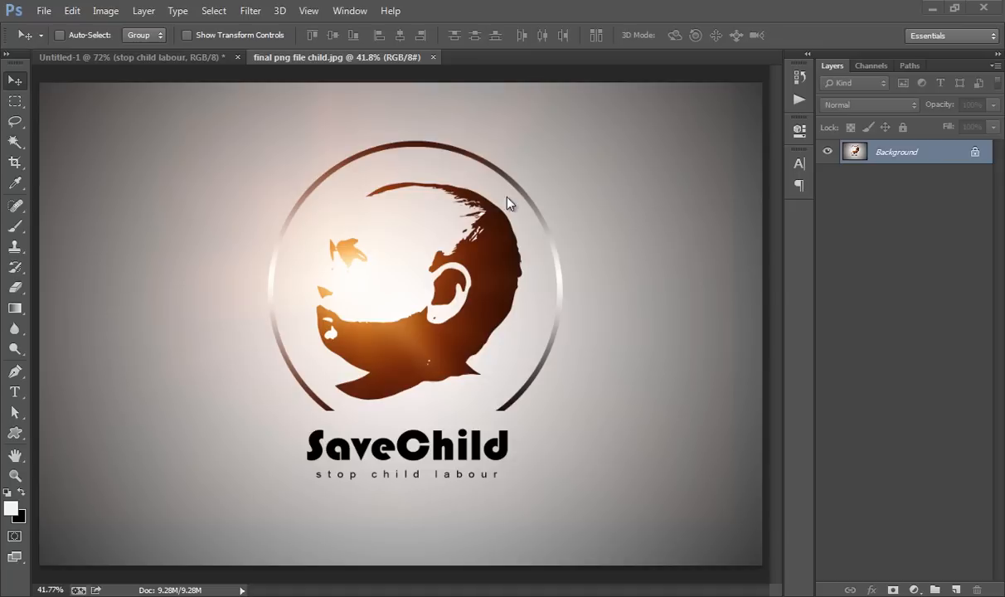
mouse_move(493, 162)
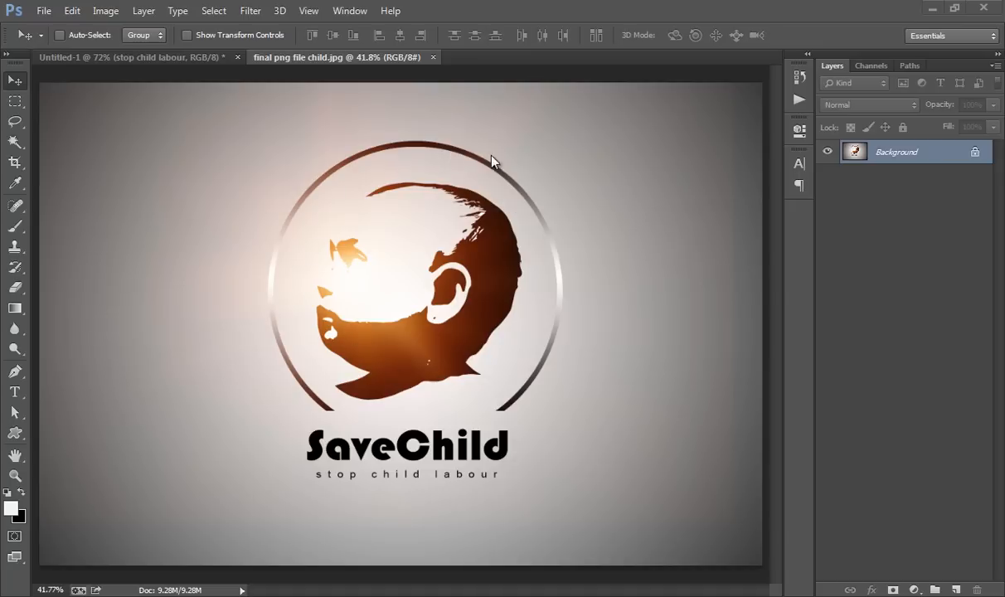
mouse_move(470, 280)
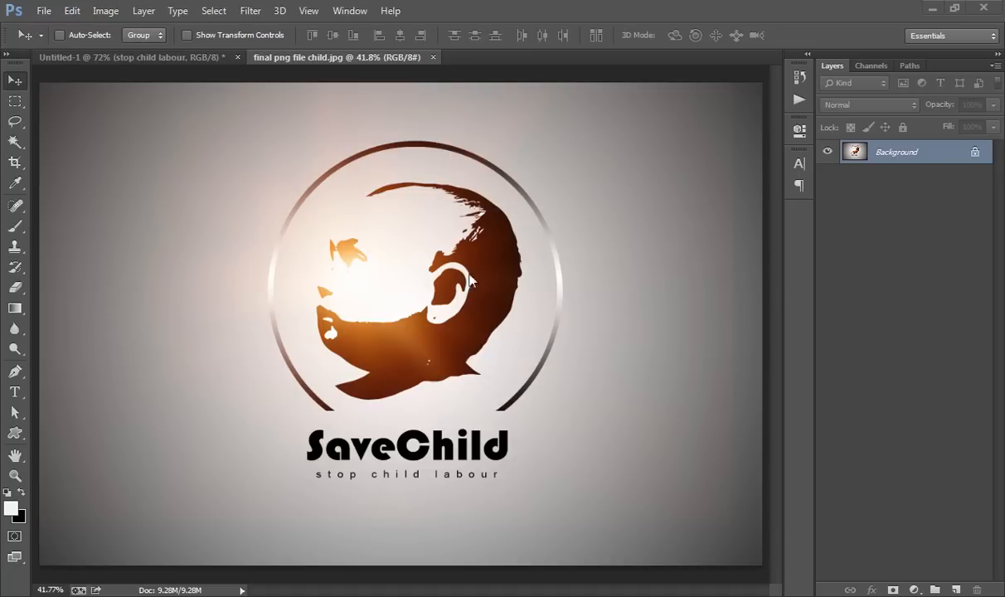
mouse_move(392, 371)
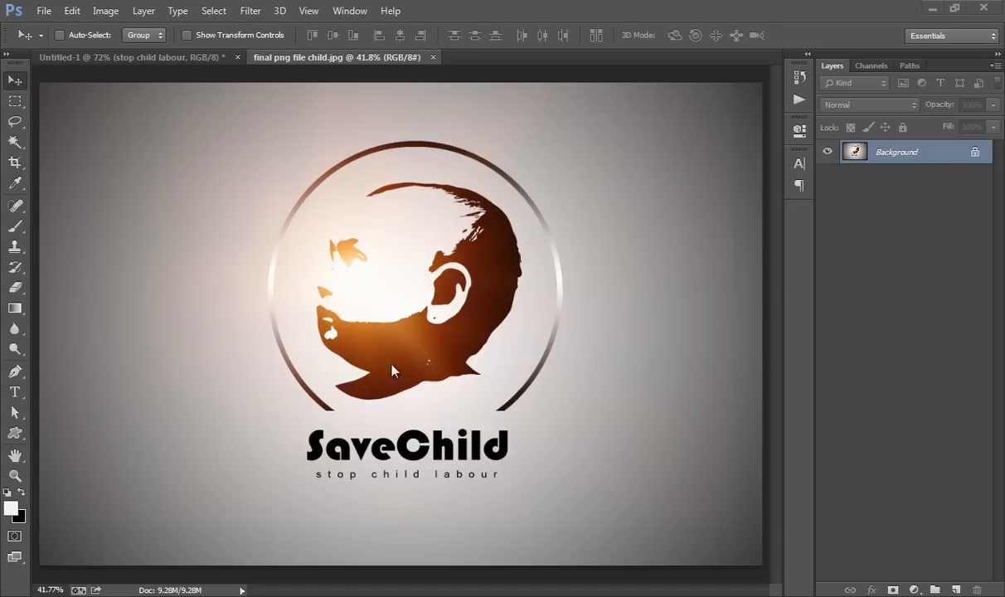
mouse_move(332, 254)
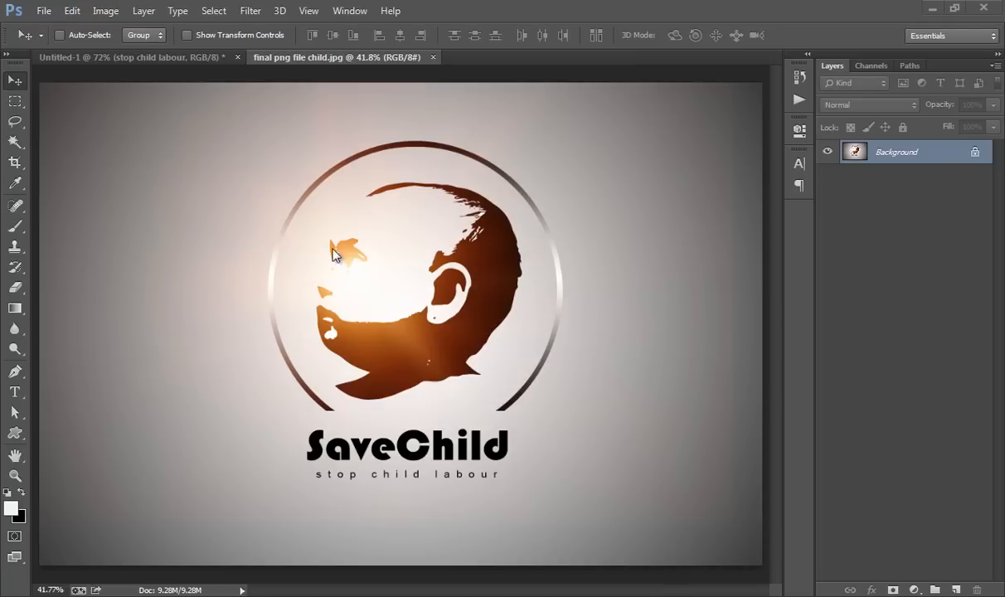
mouse_move(445, 195)
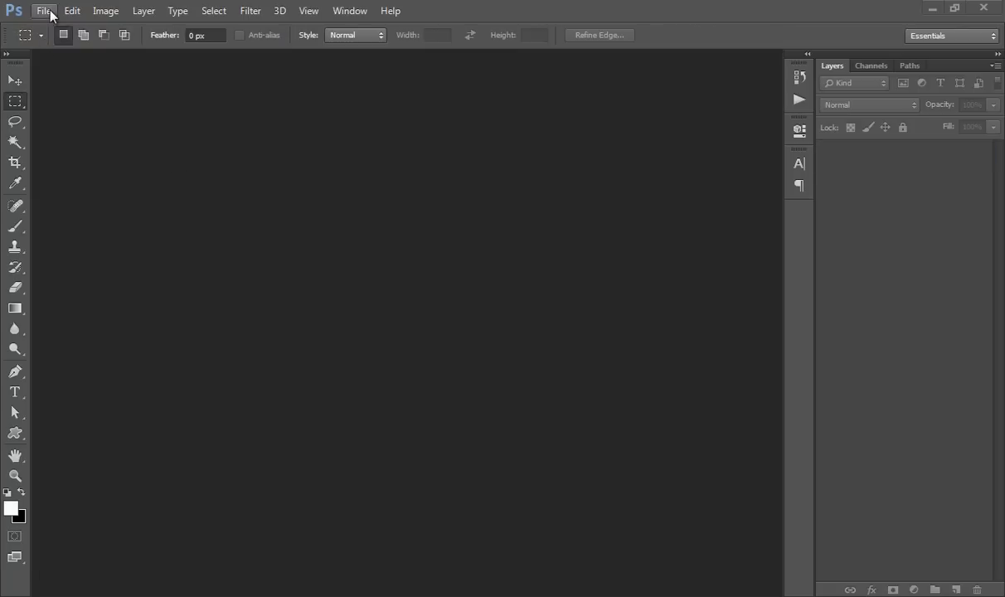
Create a white 1280×800 px, 72 ppi canvas and place the child silhouette PNG.
left_click(44, 11)
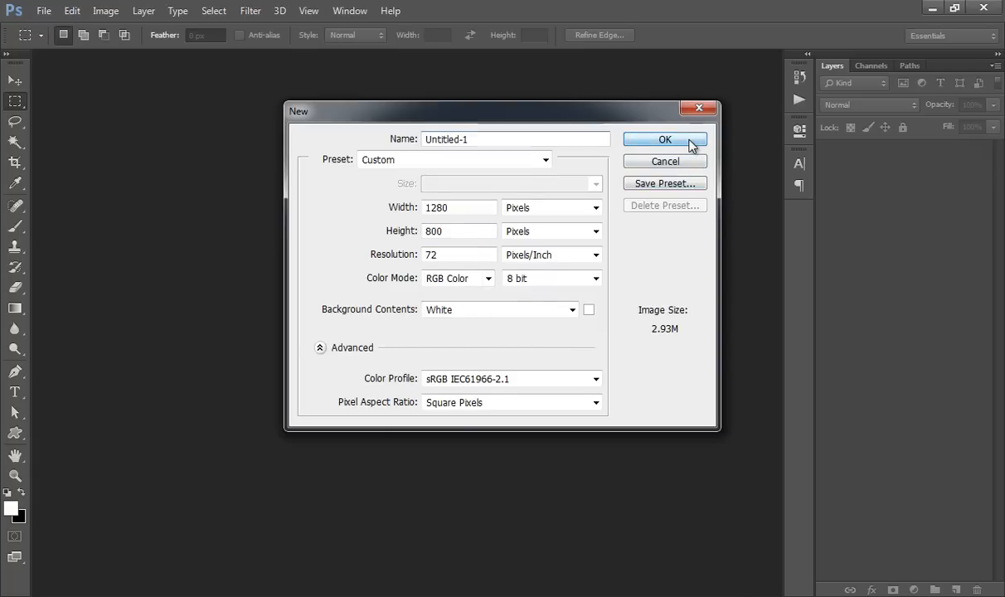
left_click(664, 139)
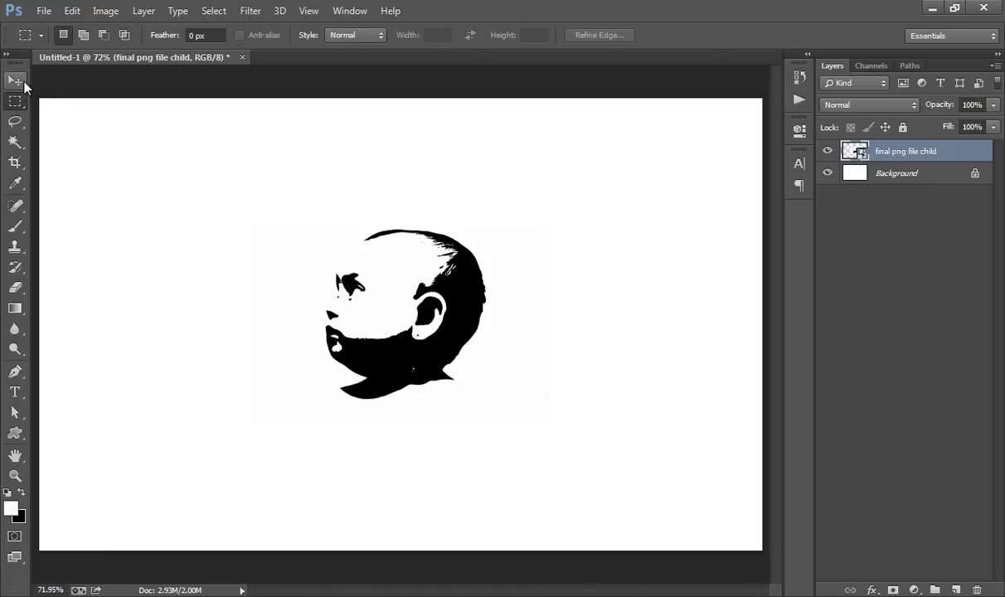
Scale the child silhouette up to about 160% with Free Transform and commit.
left_click(15, 81)
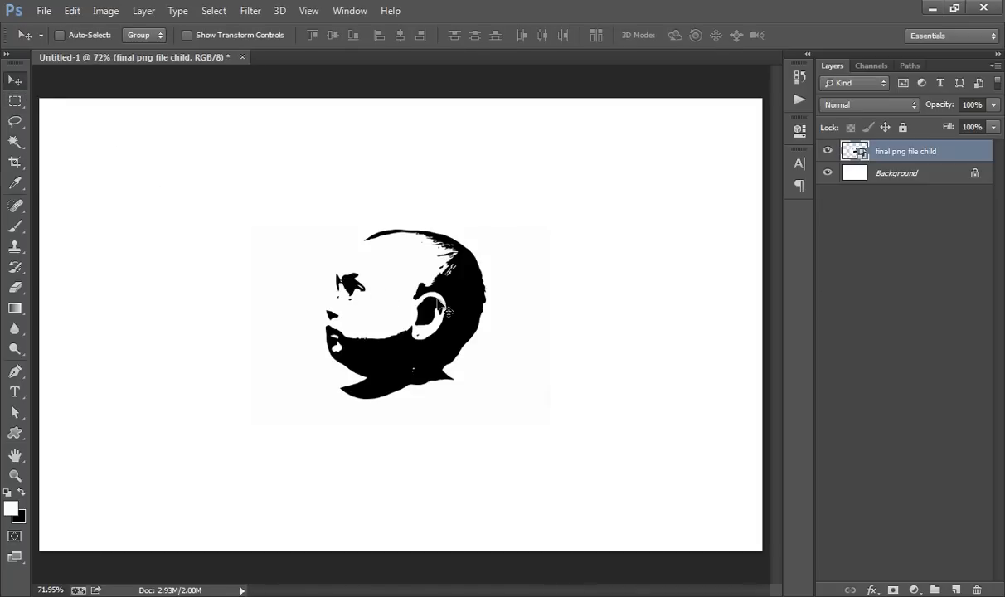
key("Ctrl+t")
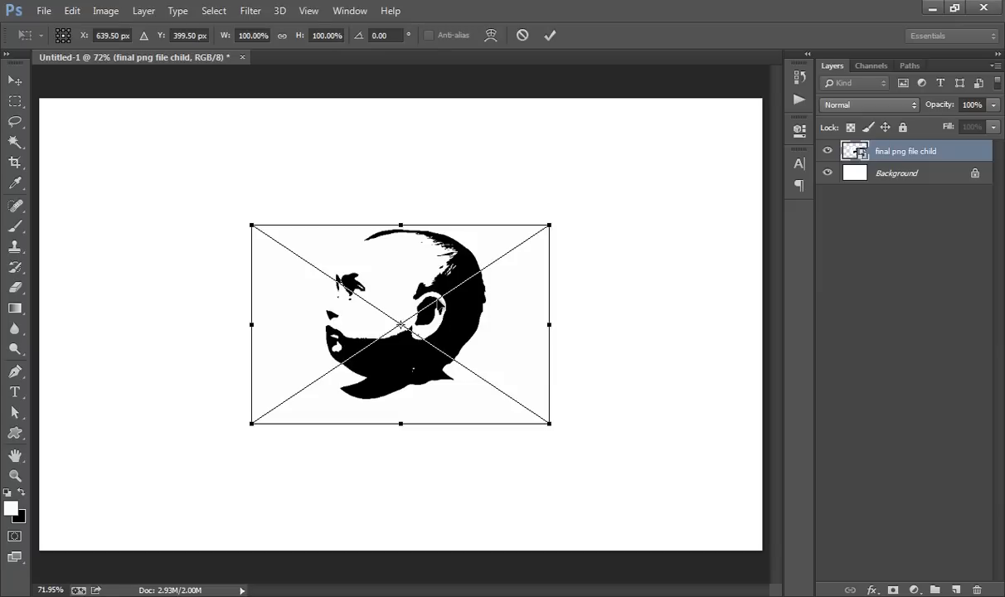
mouse_move(556, 235)
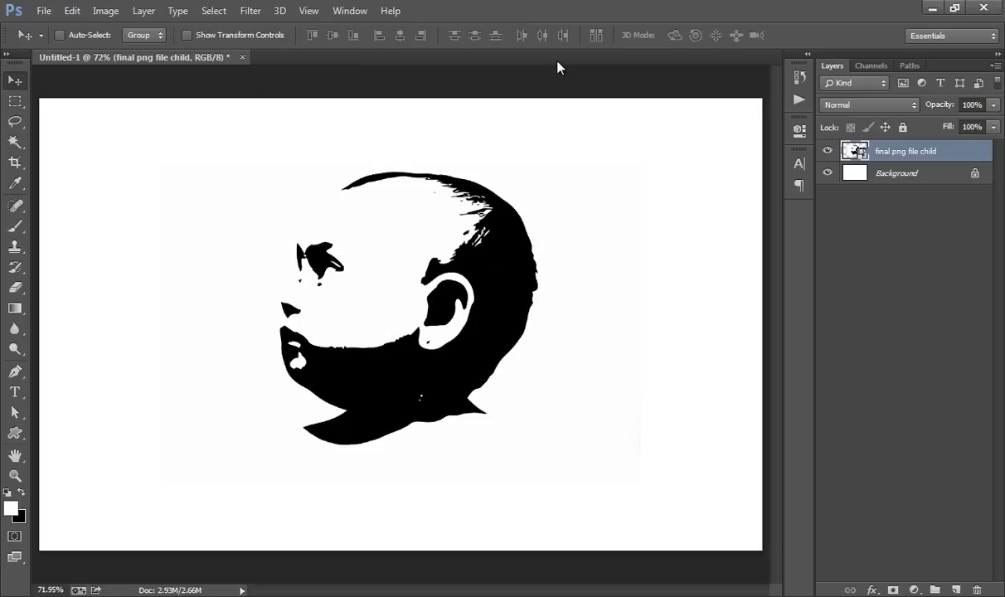
key("Ctrl+t")
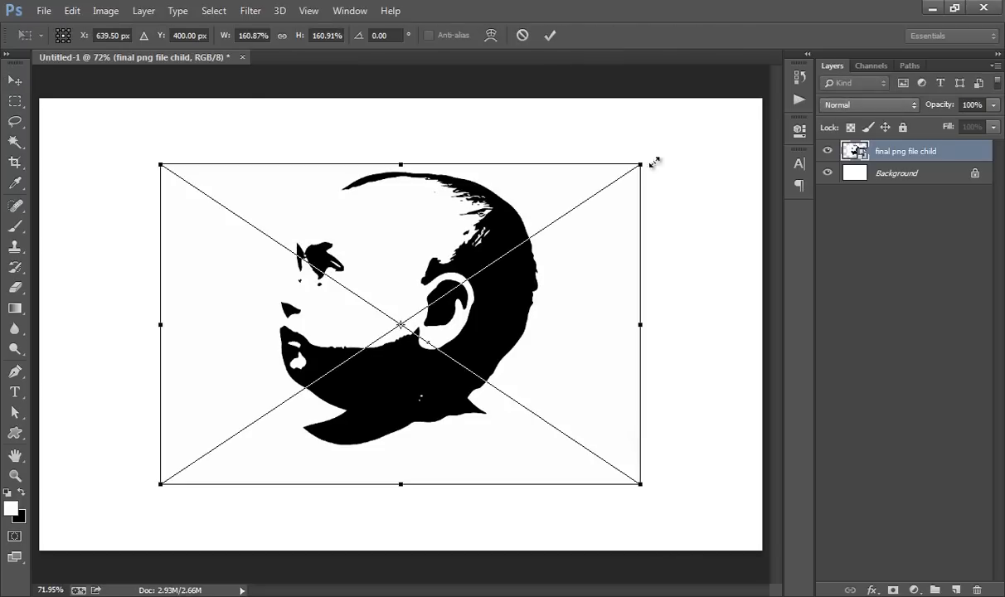
left_click_drag(640, 163, 627, 175)
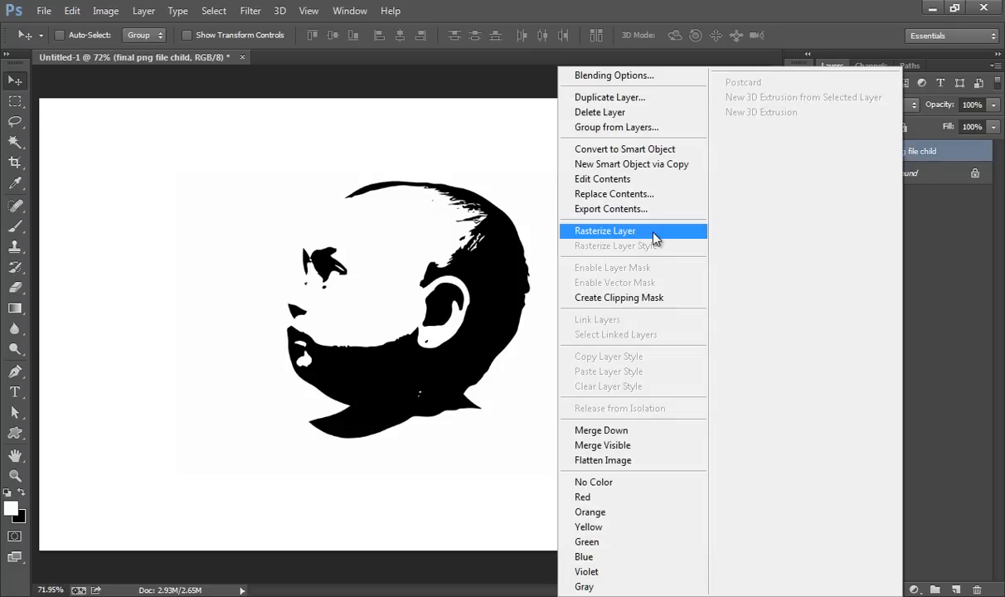
Rasterize the silhouette layer, clear its white surround, and select the Background layer.
left_click(605, 231)
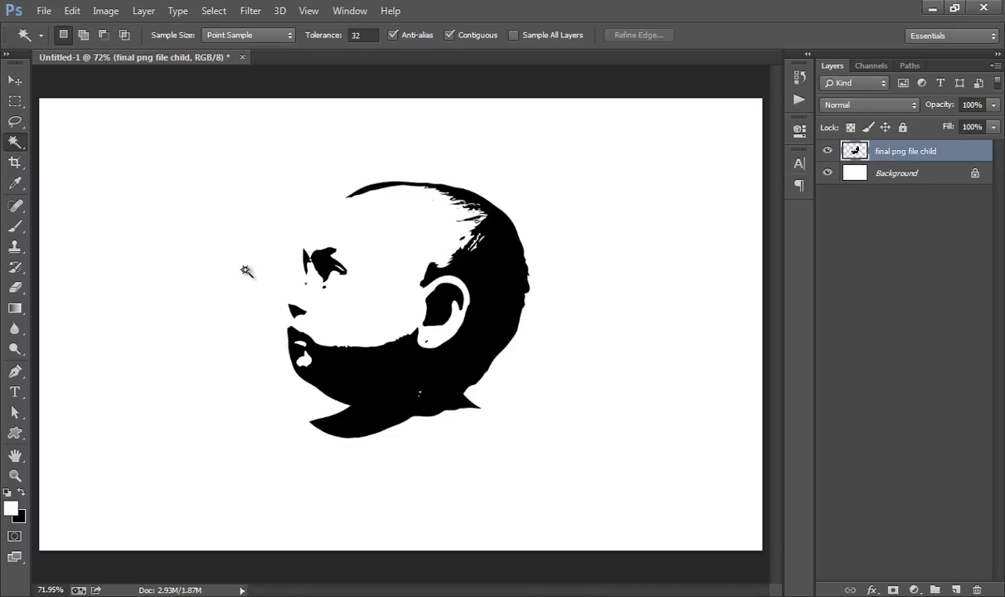
left_click(896, 173)
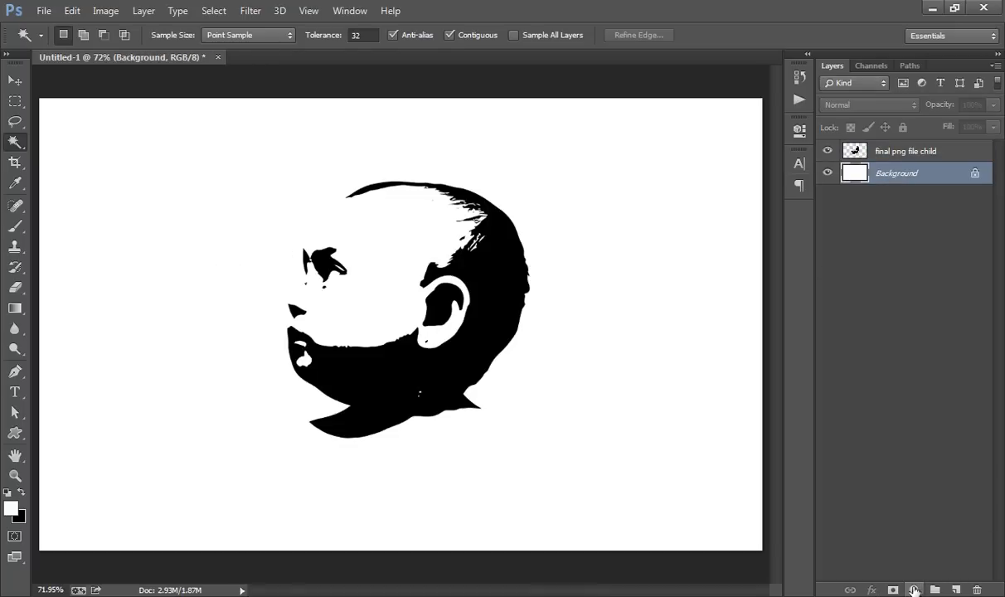
Add a reversed radial Black-White Gradient Fill layer scaled to about 426%.
left_click(913, 589)
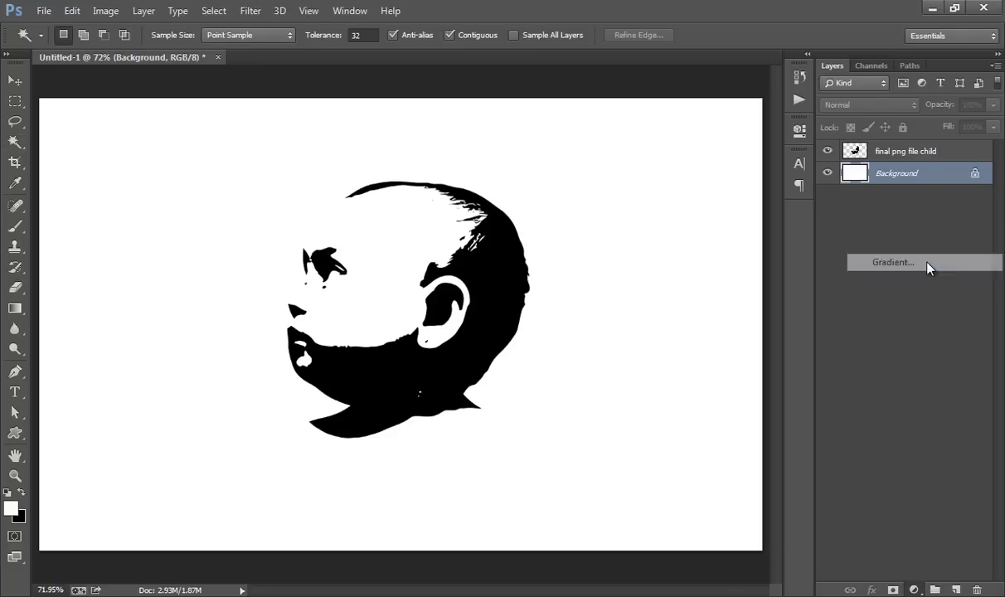
left_click(893, 262)
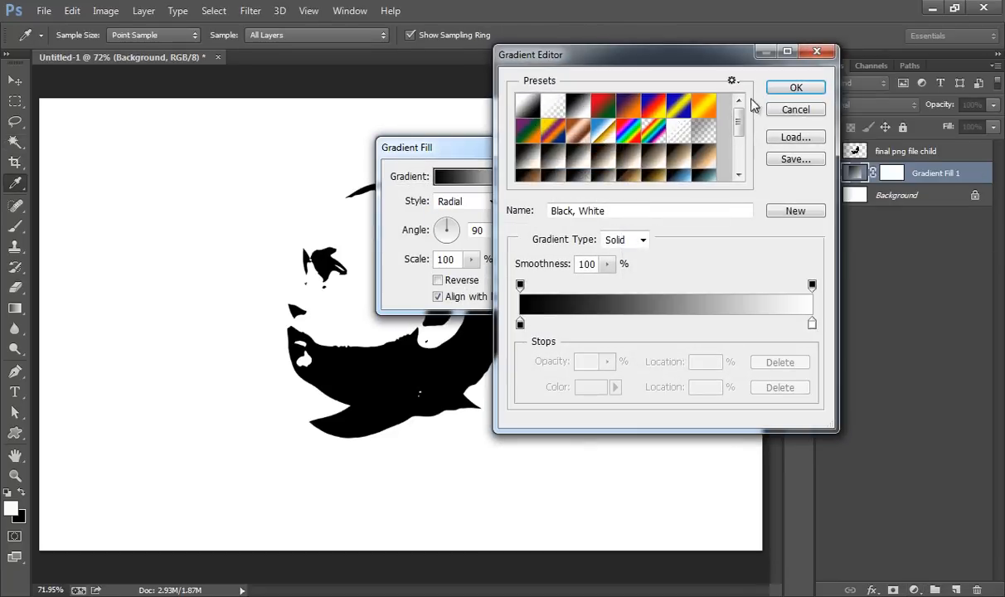
left_click(795, 87)
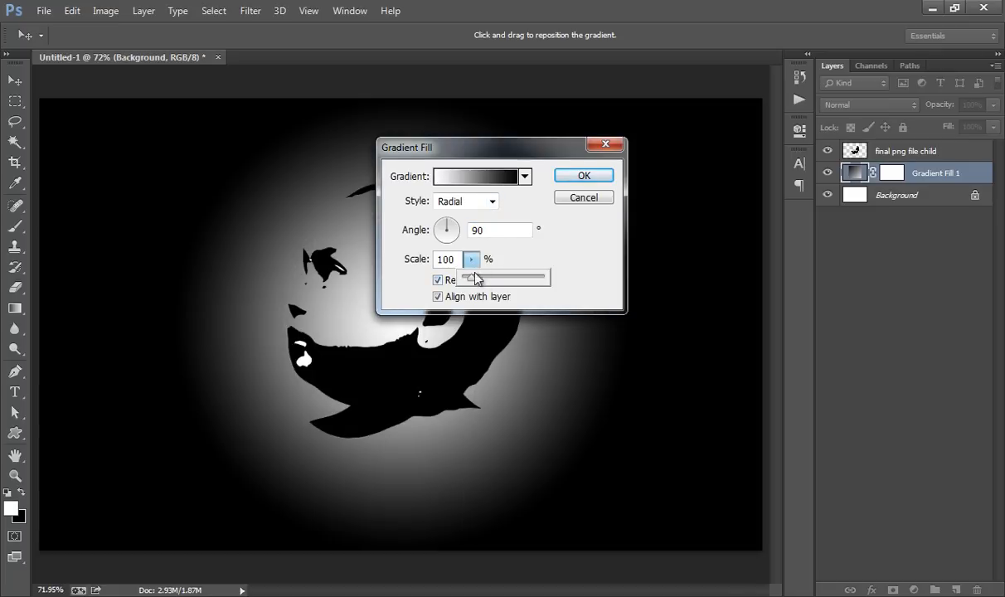
left_click_drag(477, 278, 510, 277)
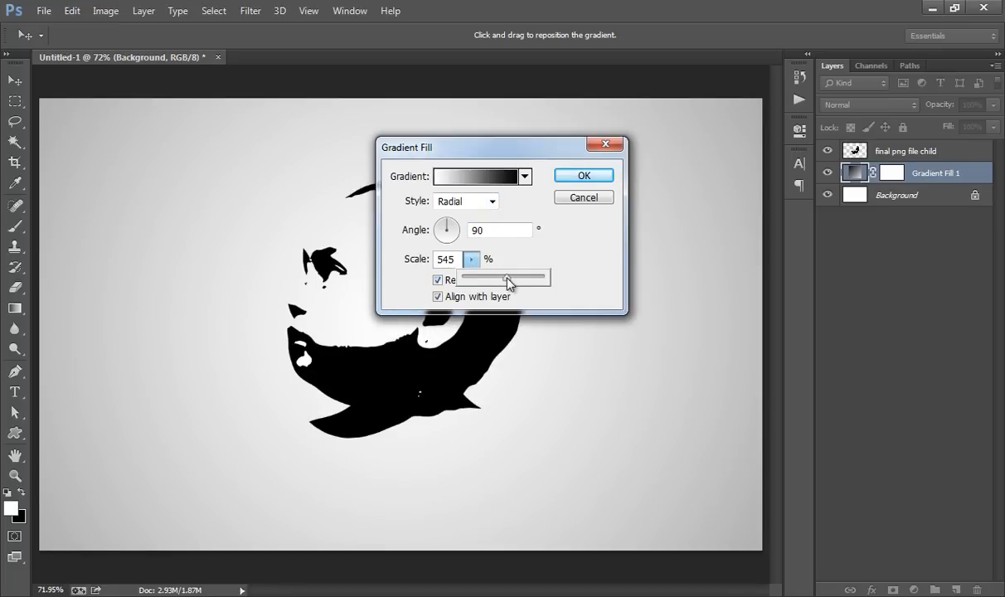
left_click_drag(510, 278, 500, 278)
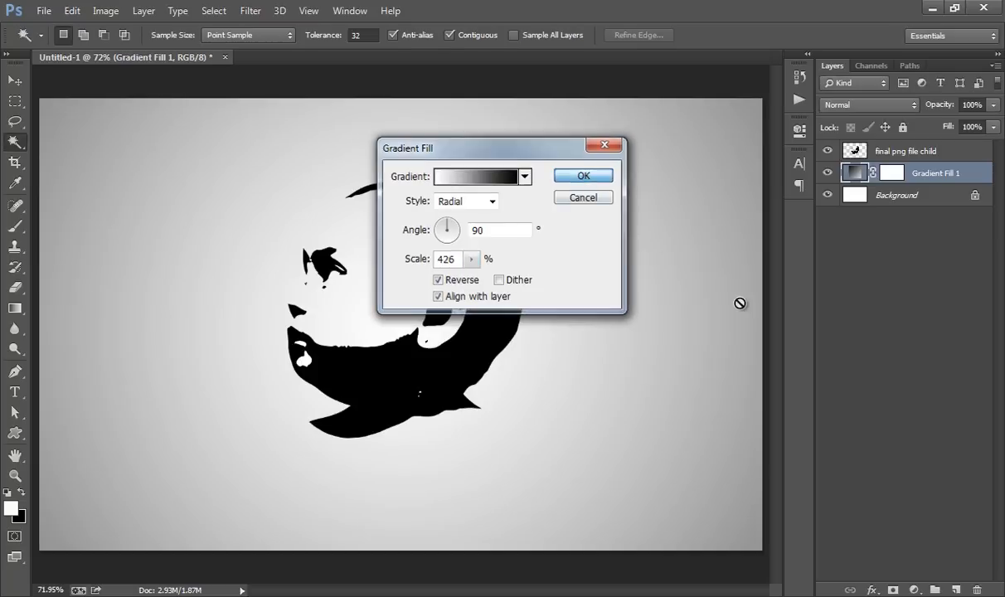
left_click(583, 175)
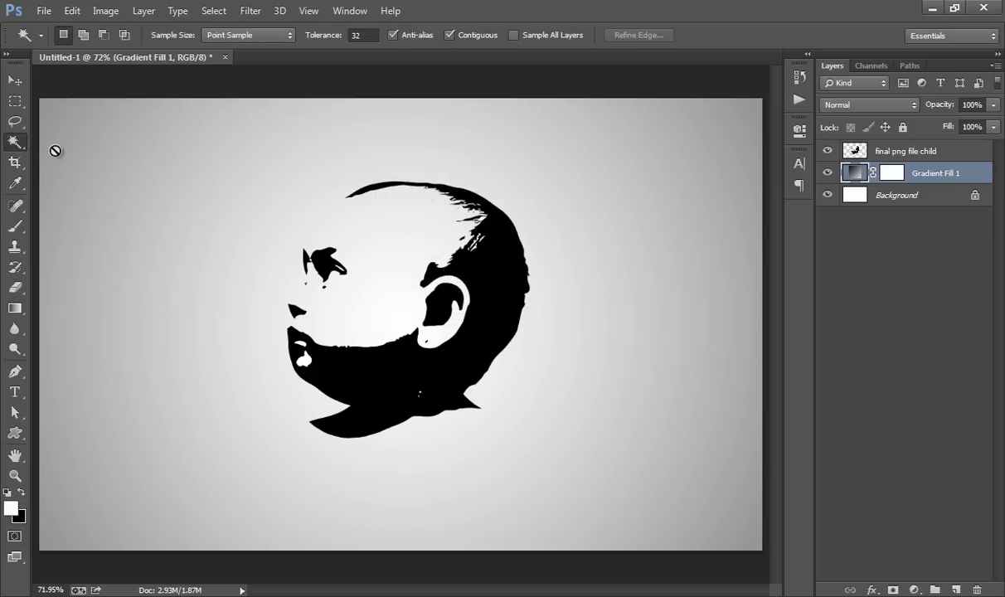
mouse_move(935, 167)
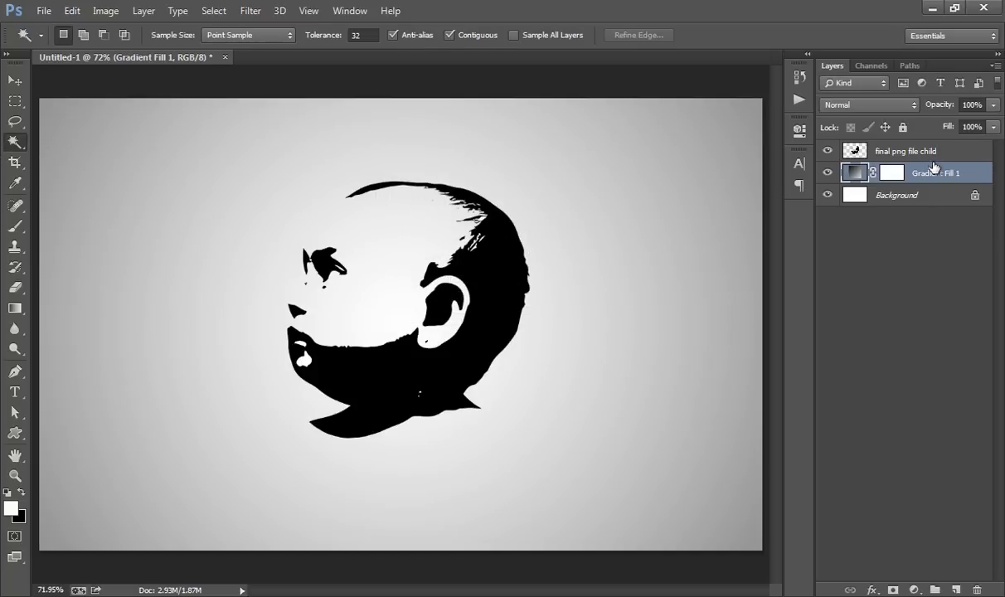
Draw a white circular ring around the child's head as a Shape 1 layer.
left_click(905, 151)
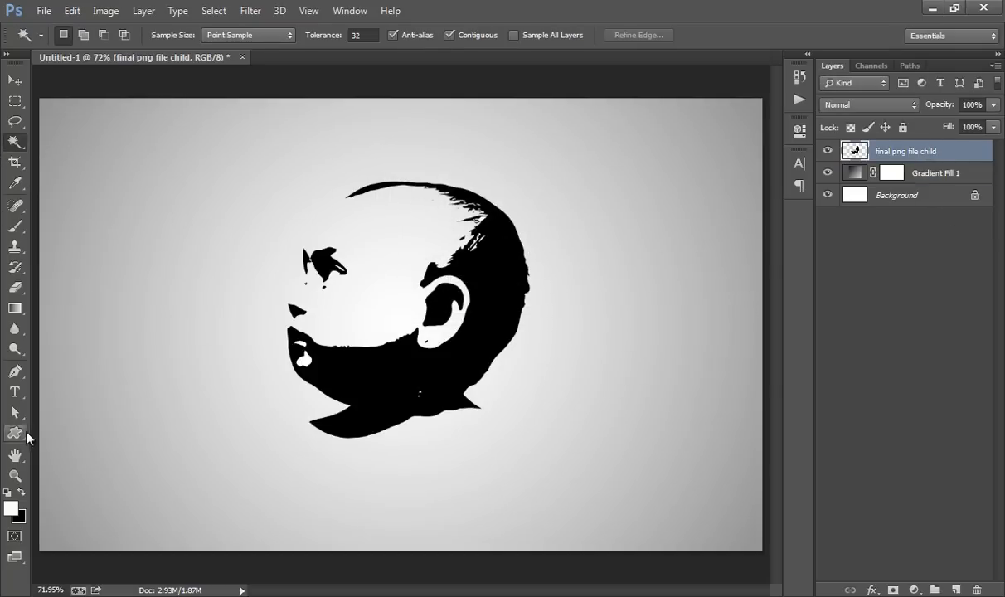
left_click(15, 433)
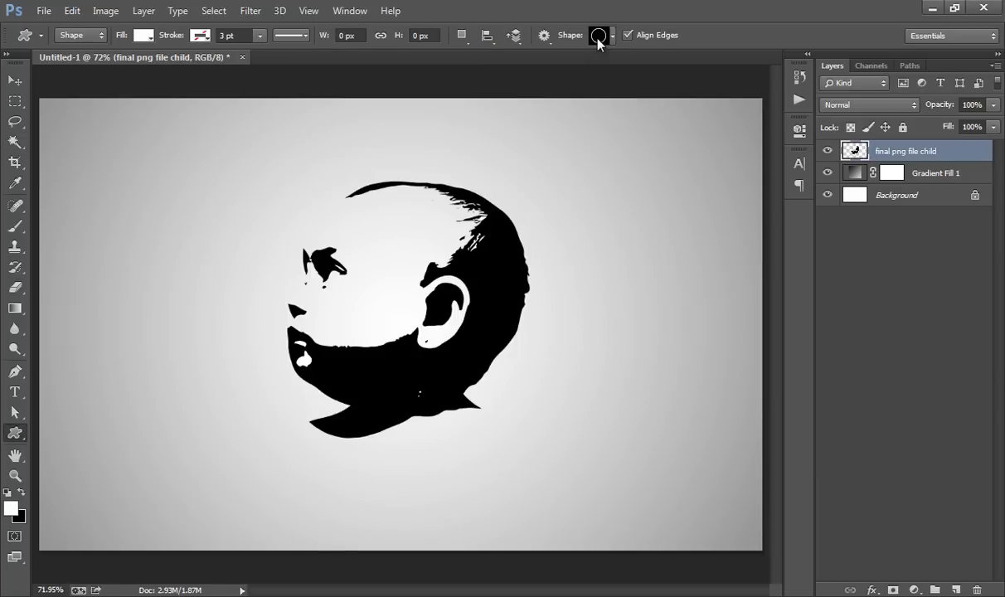
left_click(599, 35)
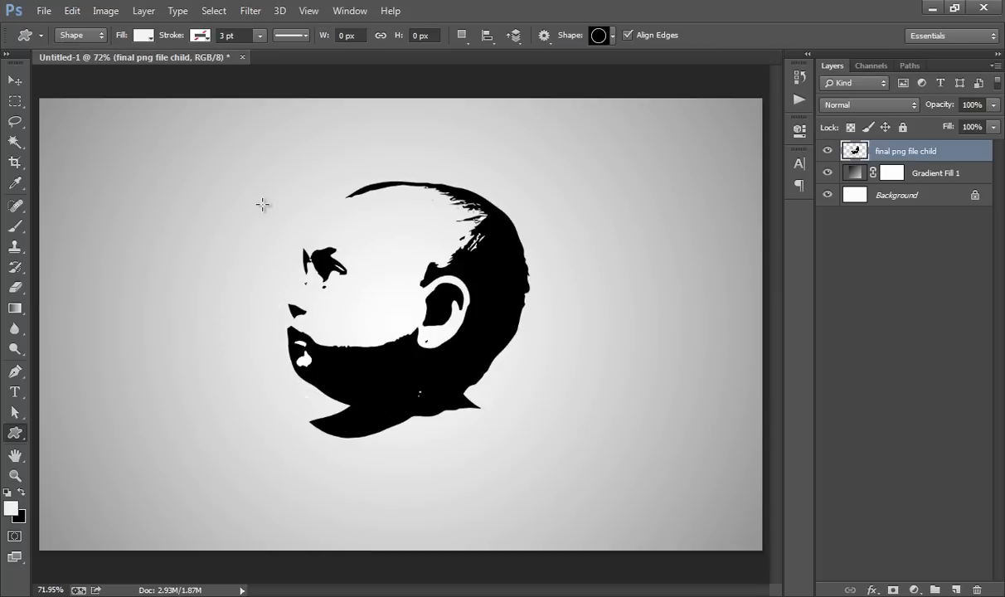
left_click_drag(267, 199, 325, 297)
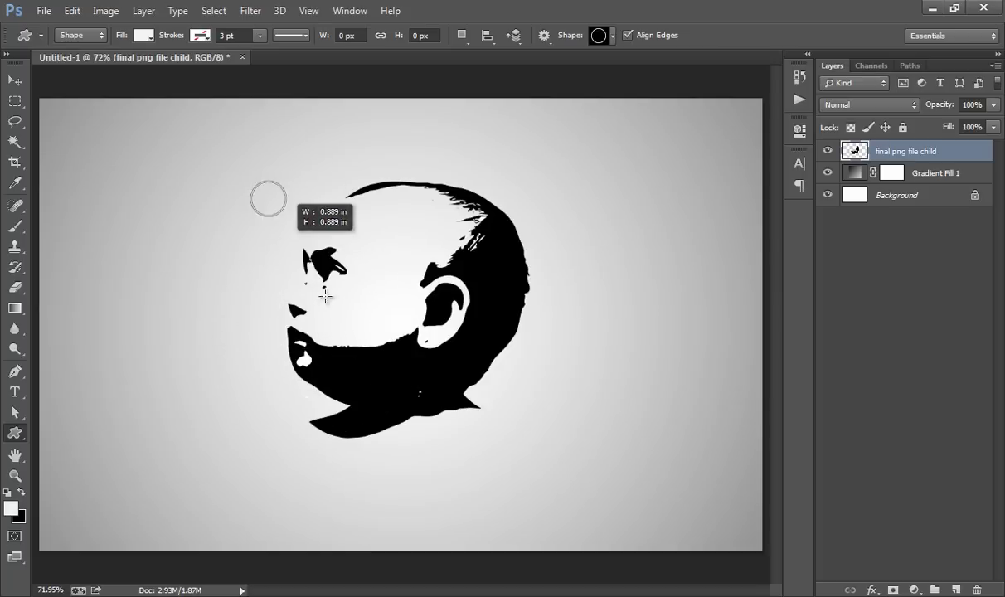
left_click_drag(269, 199, 526, 515)
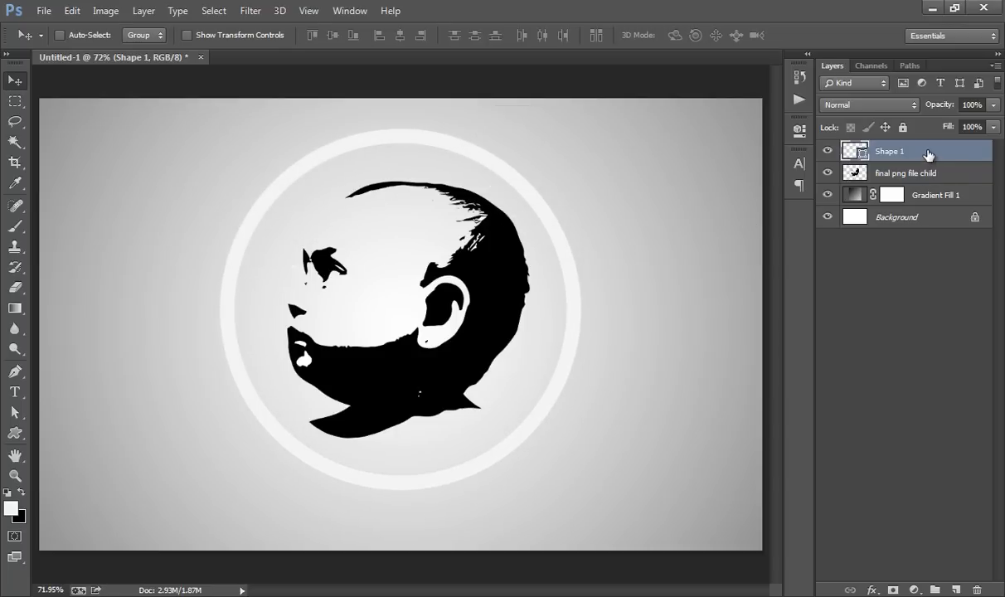
Rasterize Shape 1 and contract its ring selection inward by 10 pixels.
right_click(889, 151)
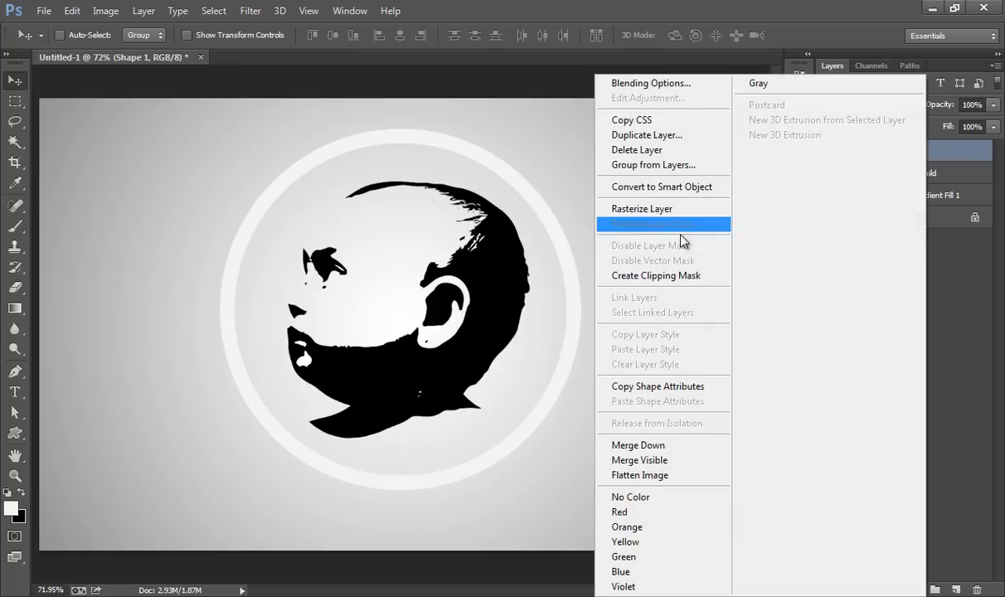
left_click(664, 224)
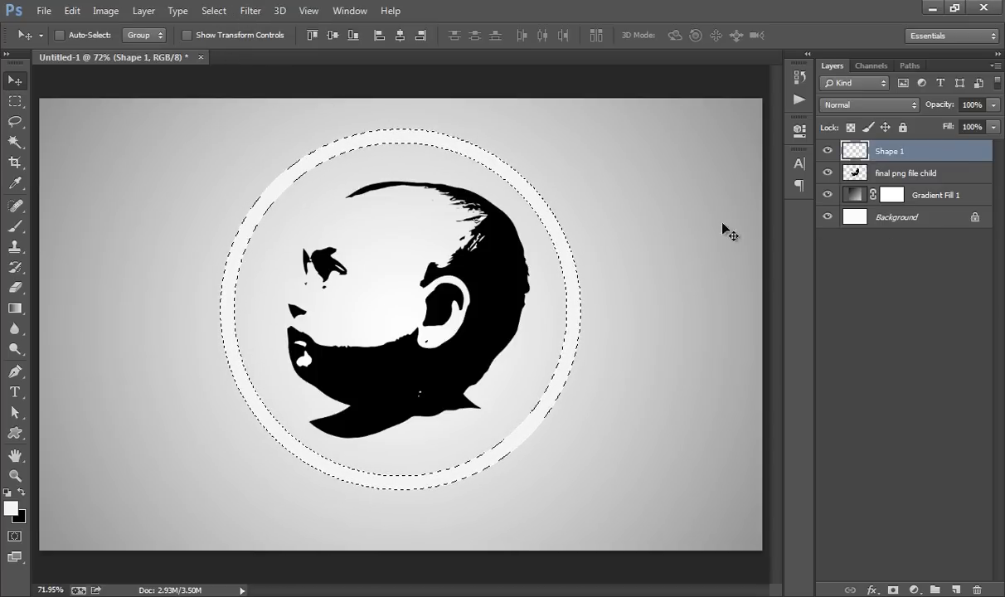
left_click(214, 11)
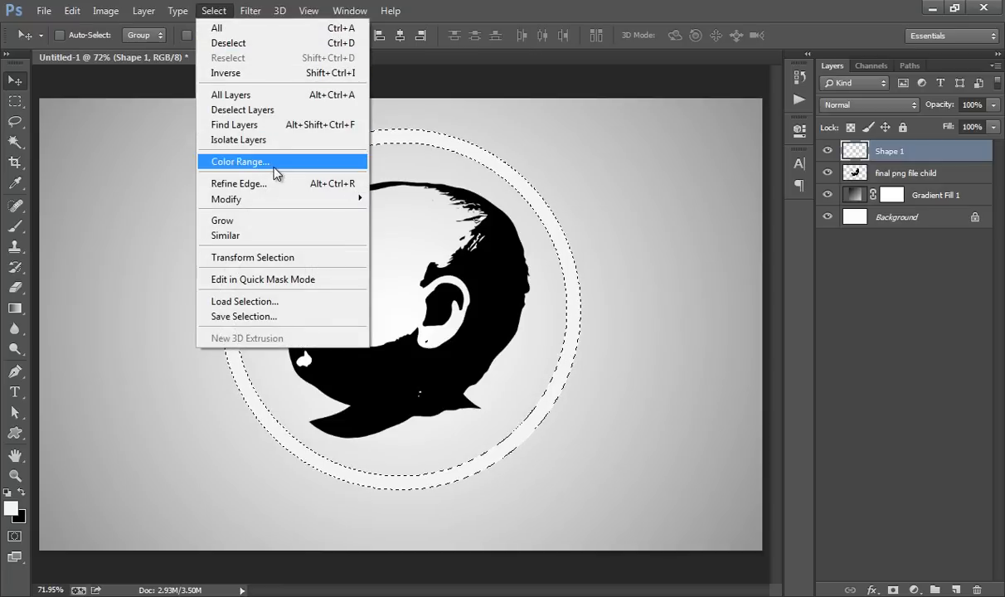
mouse_move(225, 199)
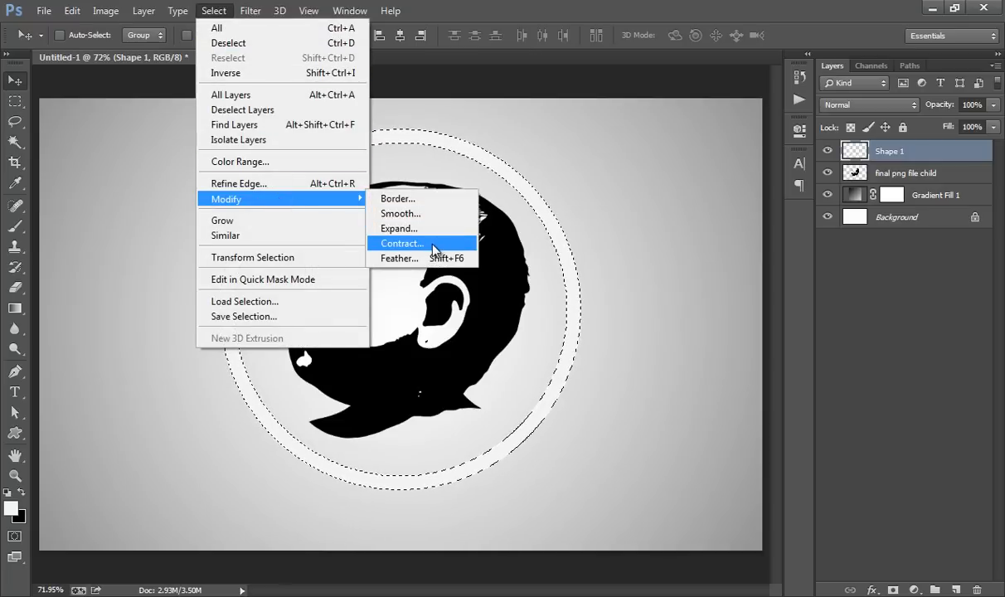
left_click(401, 243)
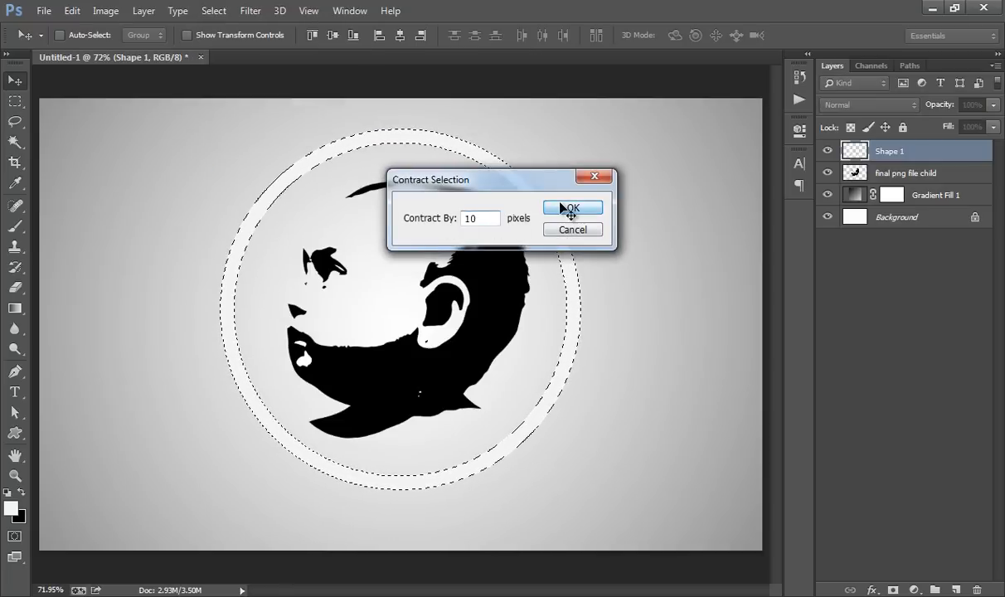
left_click(572, 208)
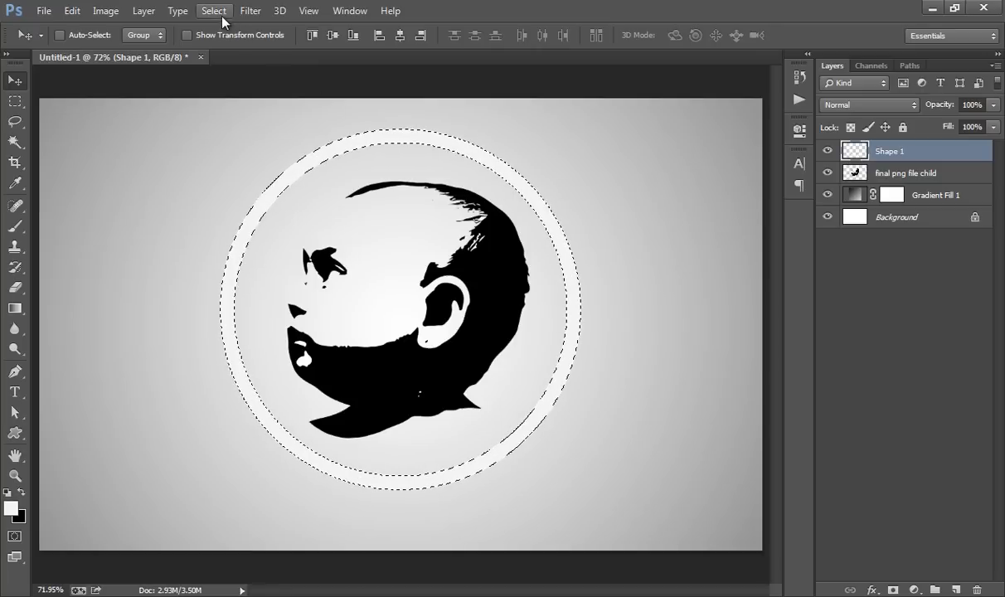
Contract the ring selection by another 5 pixels and marquee-select the ring's bottom arc.
left_click(213, 11)
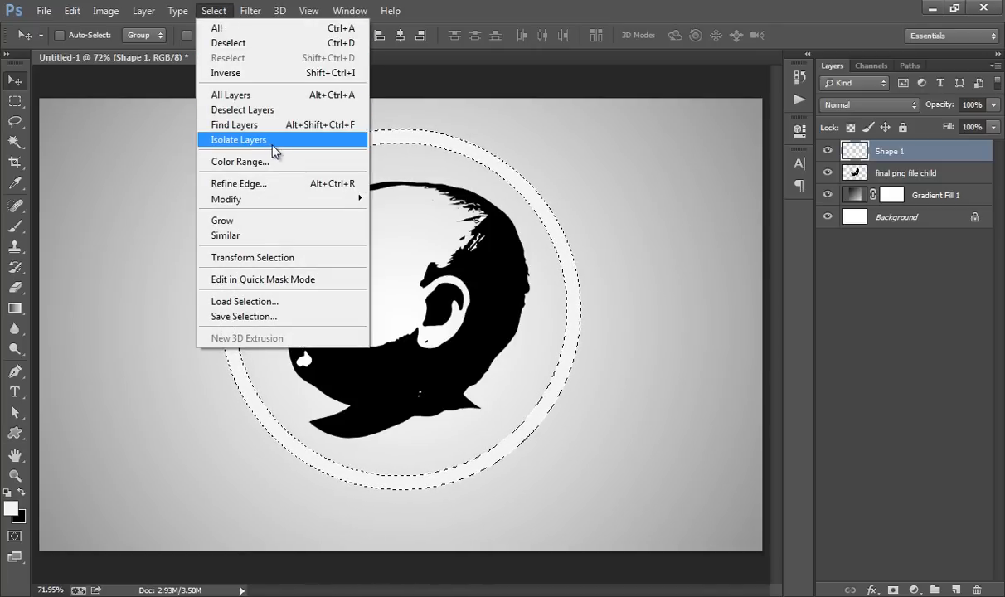
mouse_move(226, 199)
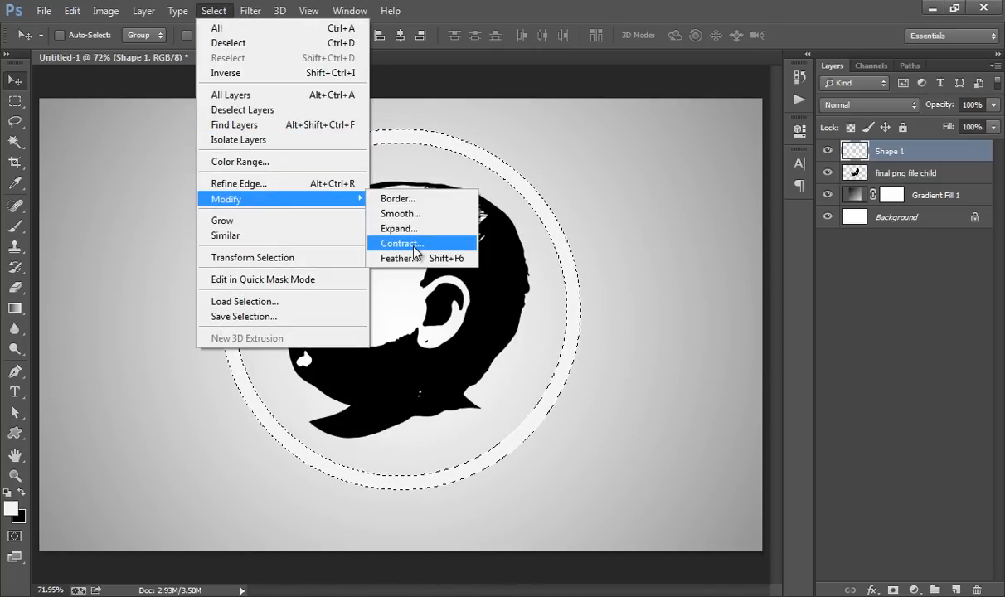
left_click(400, 243)
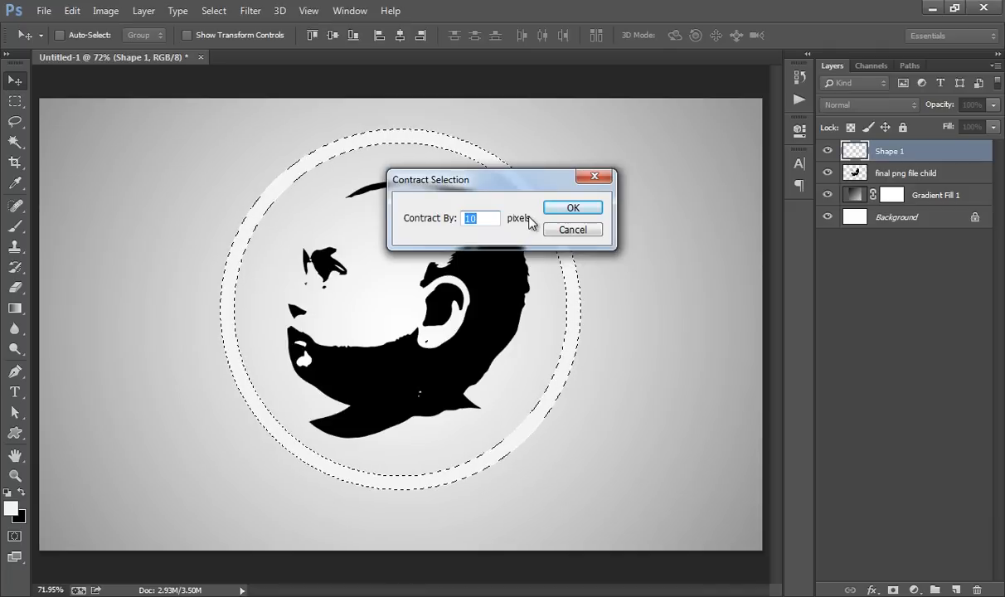
type("5")
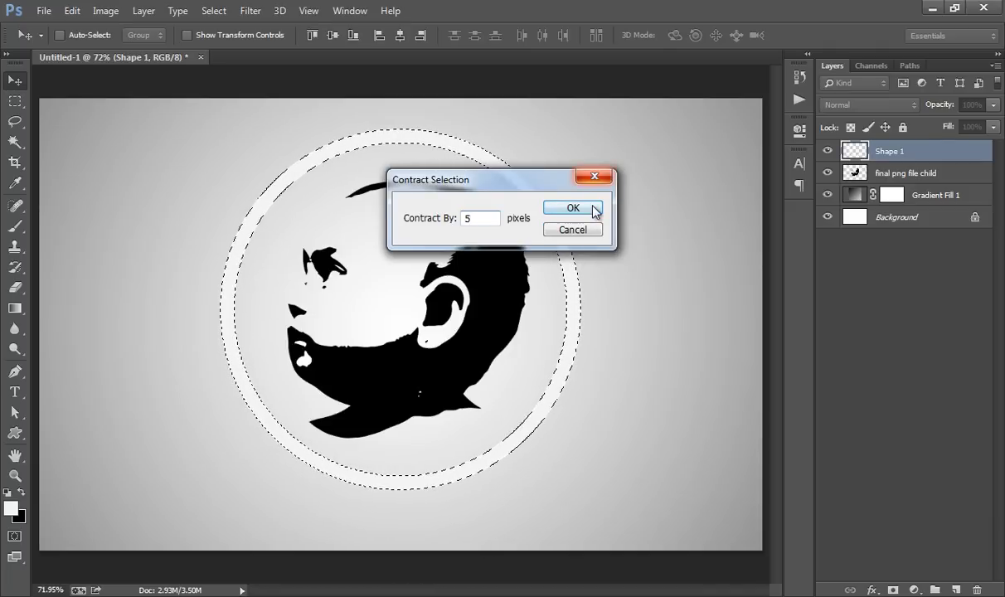
left_click(572, 208)
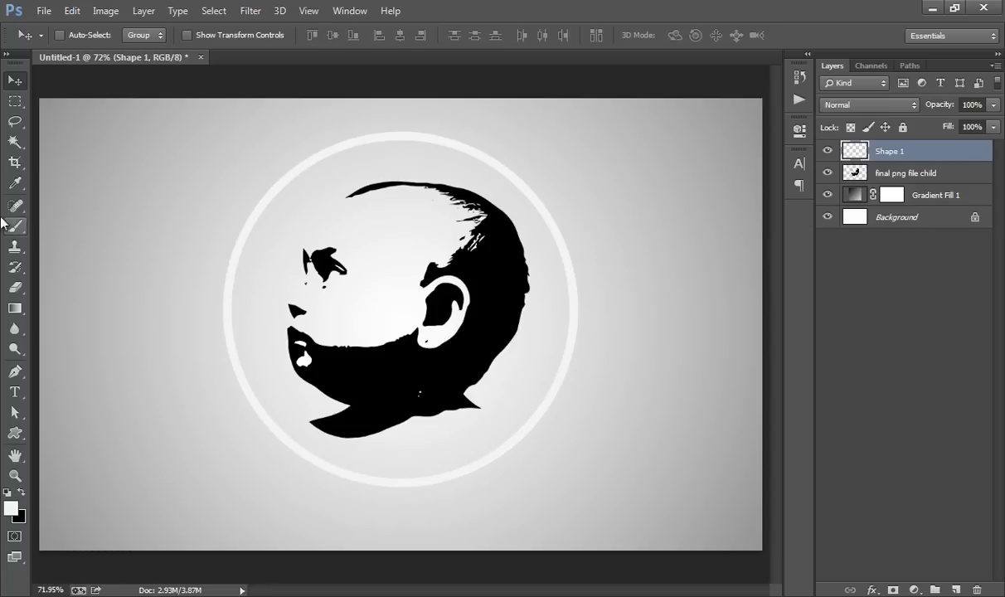
left_click(15, 101)
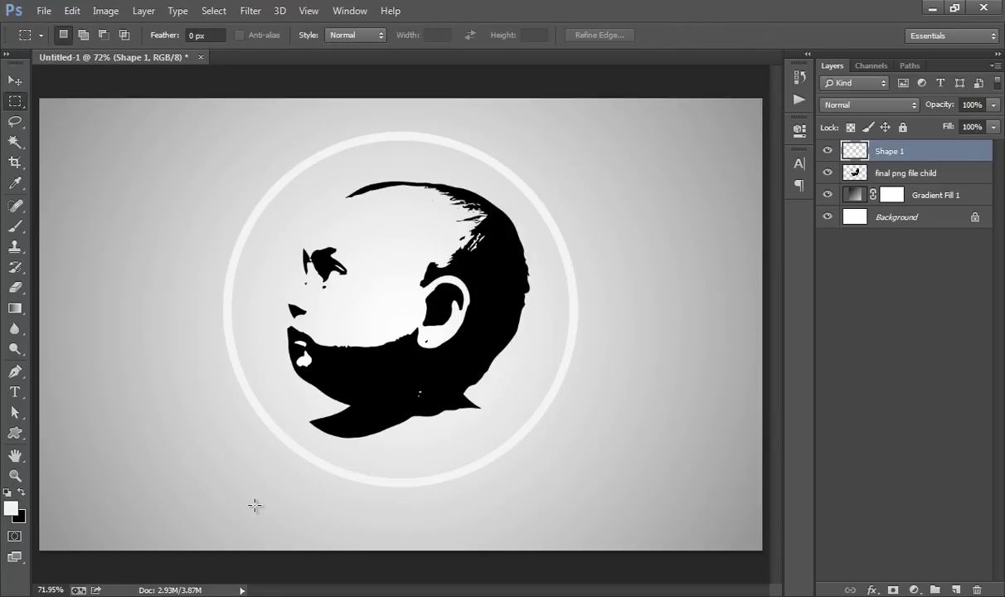
left_click_drag(247, 454, 554, 526)
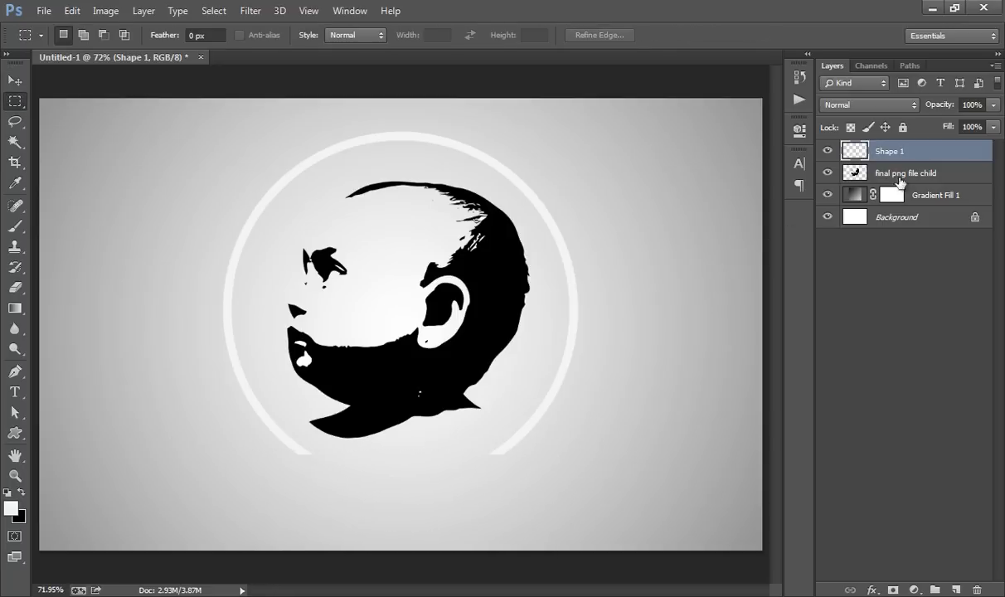
Scale the ring and child silhouette down together, then reselect Shape 1.
left_click(905, 172)
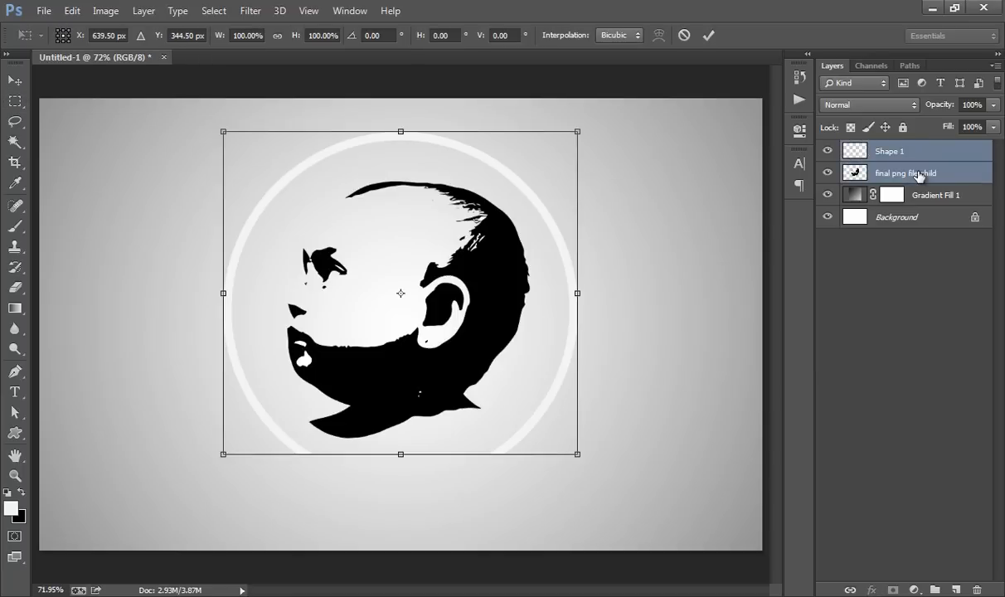
mouse_move(576, 133)
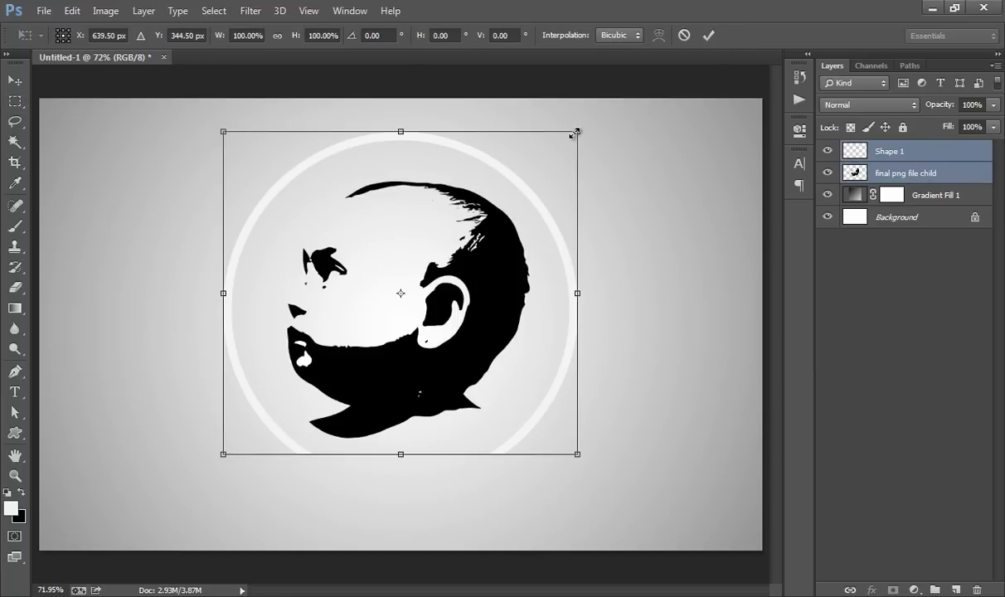
left_click_drag(578, 131, 557, 151)
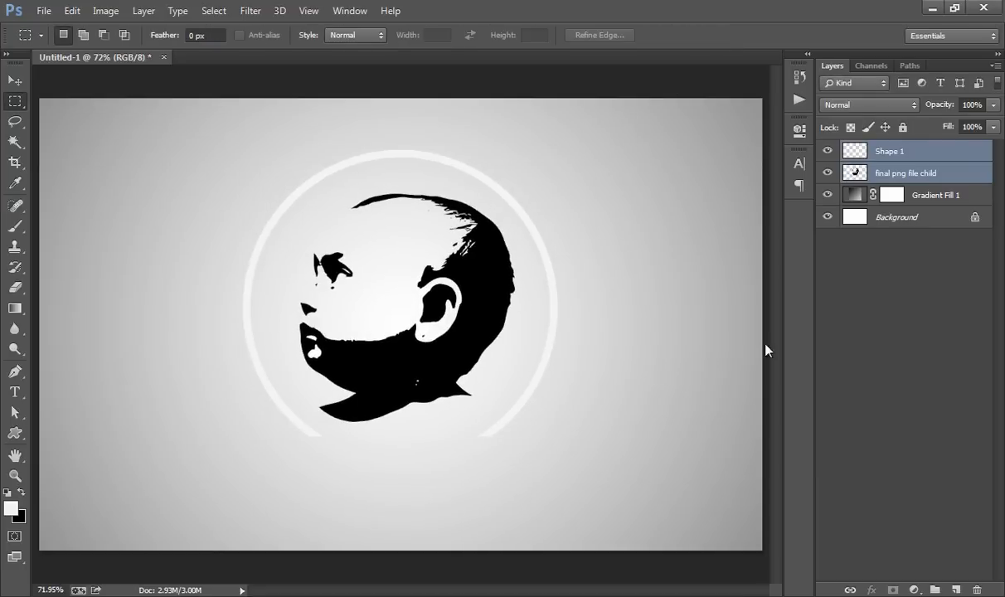
left_click(888, 151)
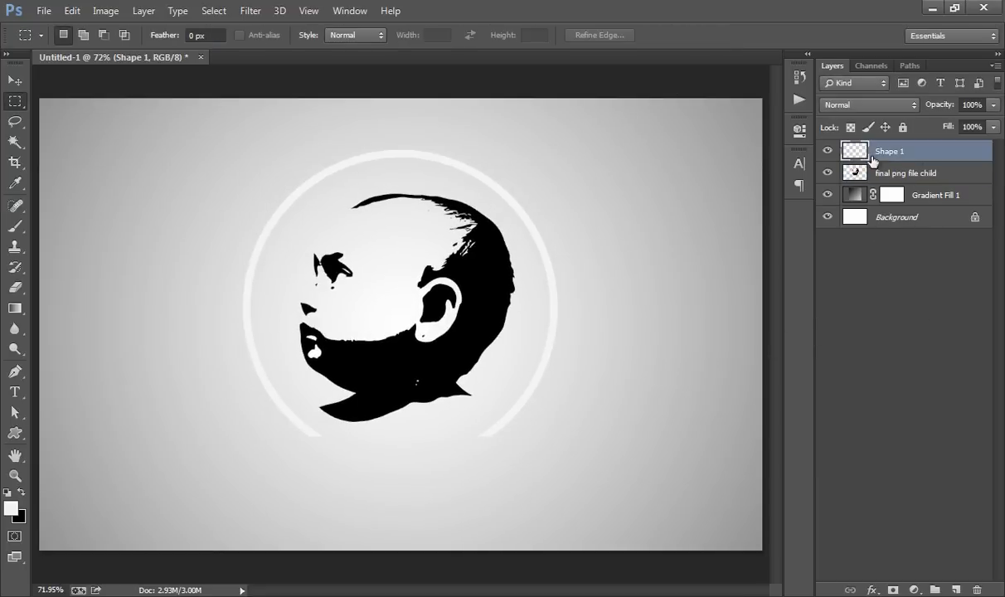
Give Shape 1 a reversed, reflected Gradient Overlay at slightly lowered opacity.
right_click(854, 150)
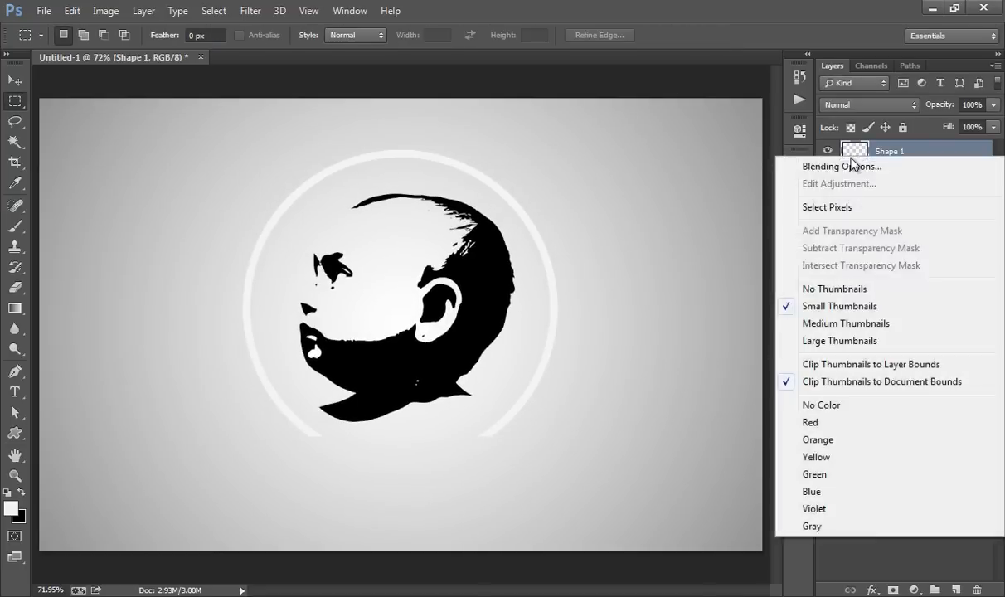
left_click(842, 166)
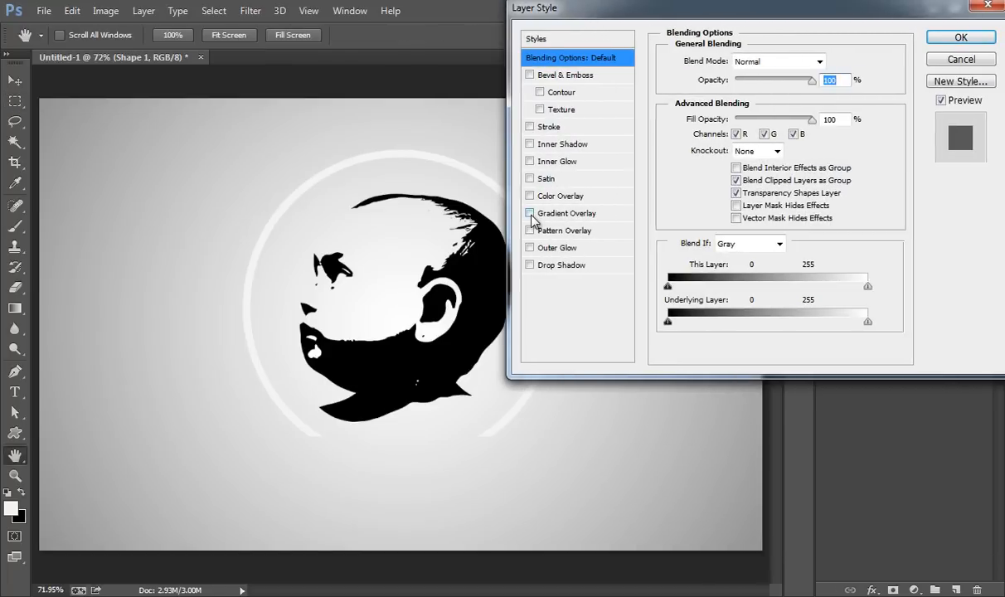
left_click(529, 213)
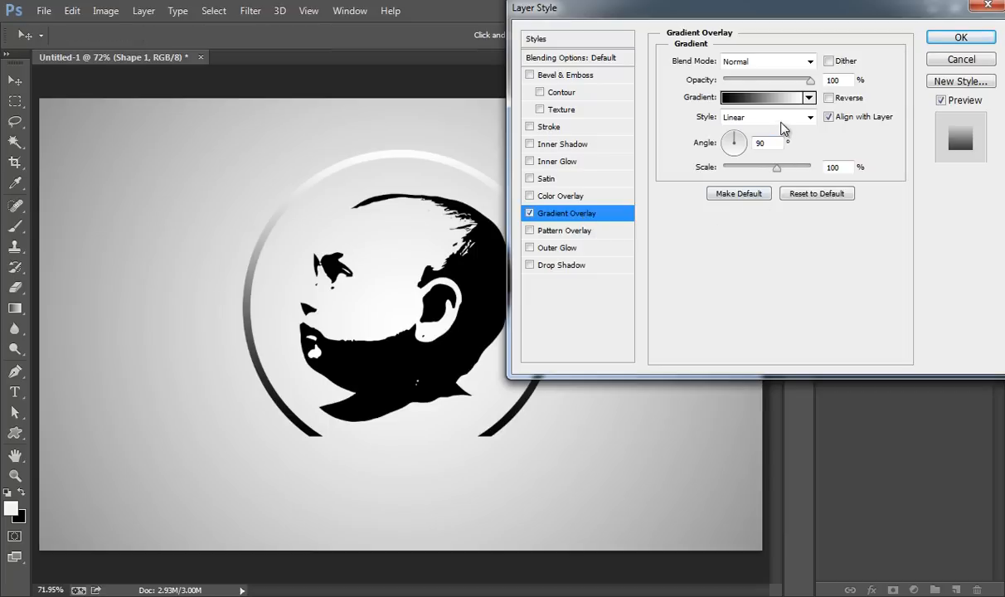
left_click(763, 117)
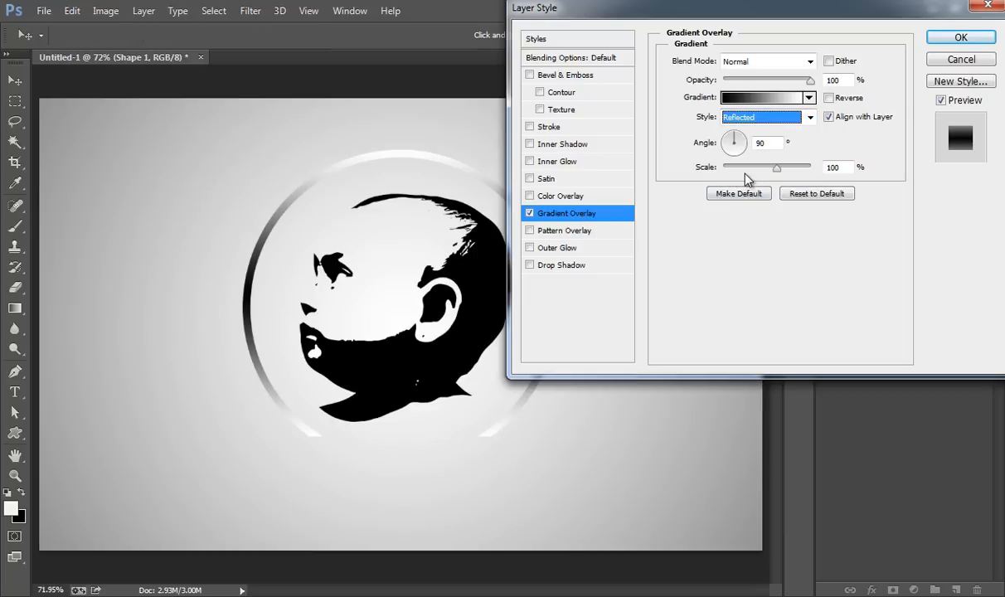
left_click(829, 98)
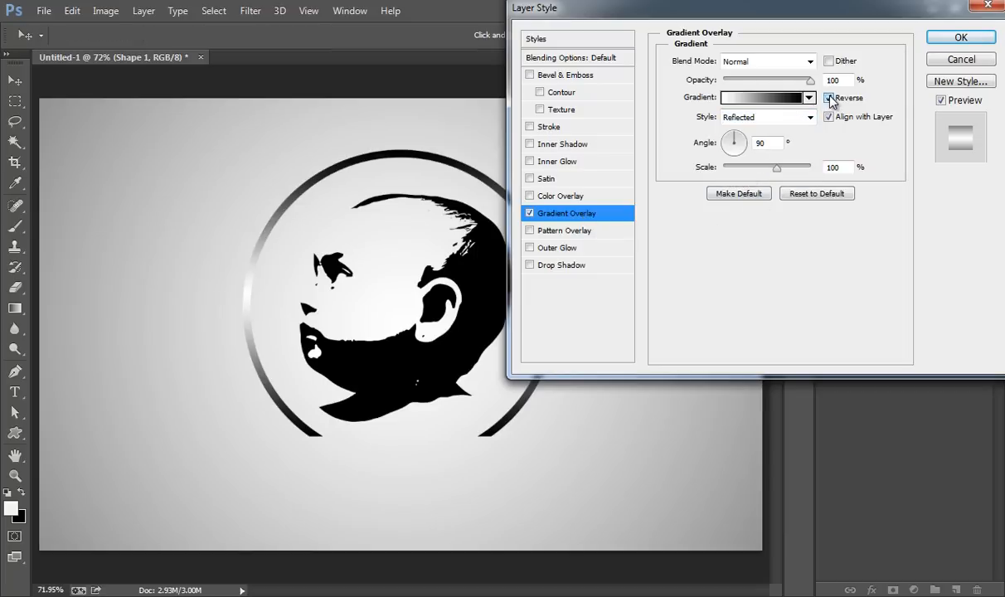
left_click(828, 98)
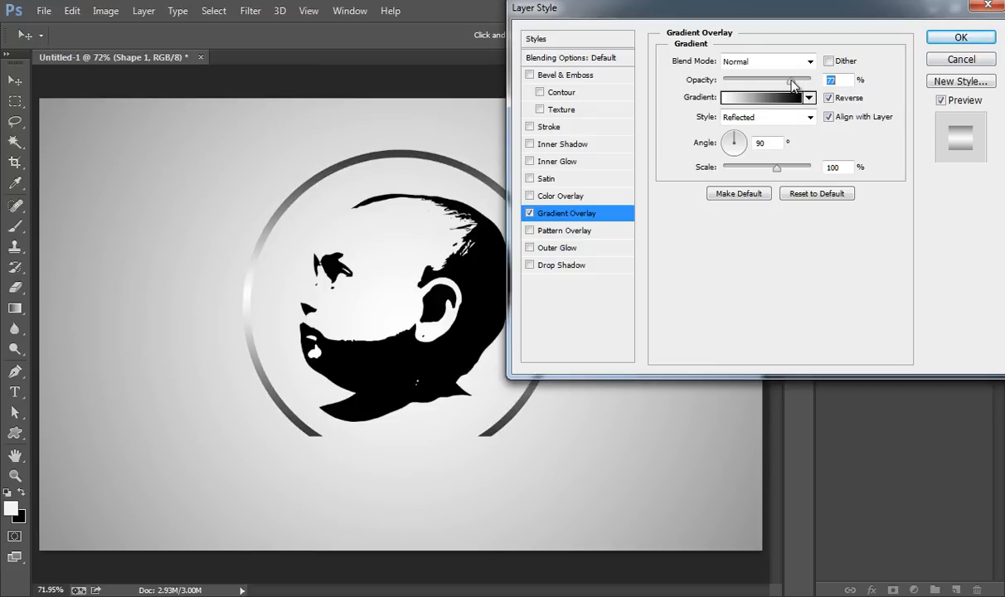
left_click(810, 80)
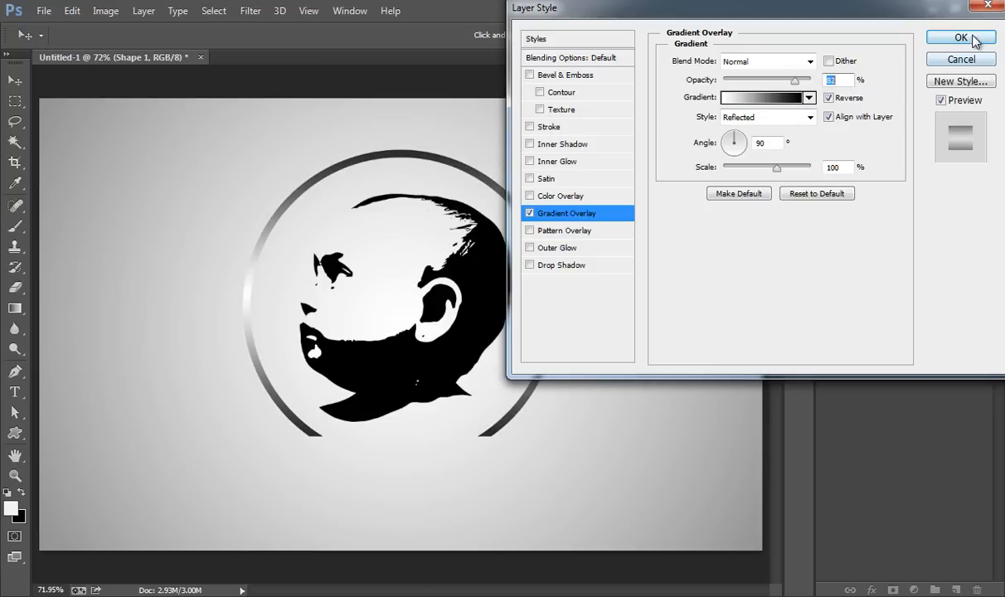
left_click(960, 38)
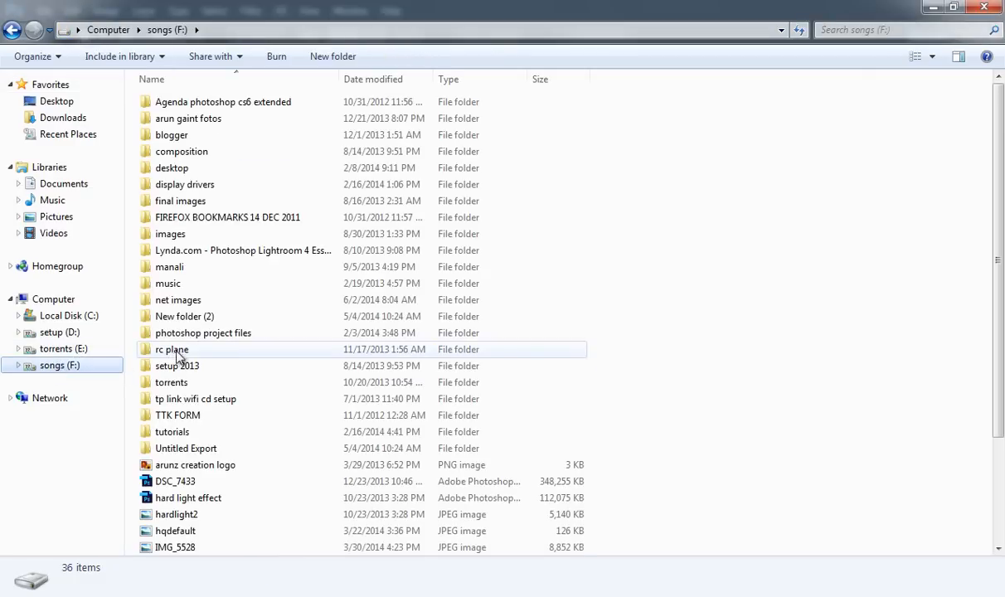
Open the net images folder and scroll to the Diwali2010-RSI_19_1 fireworks photo.
double_click(177, 300)
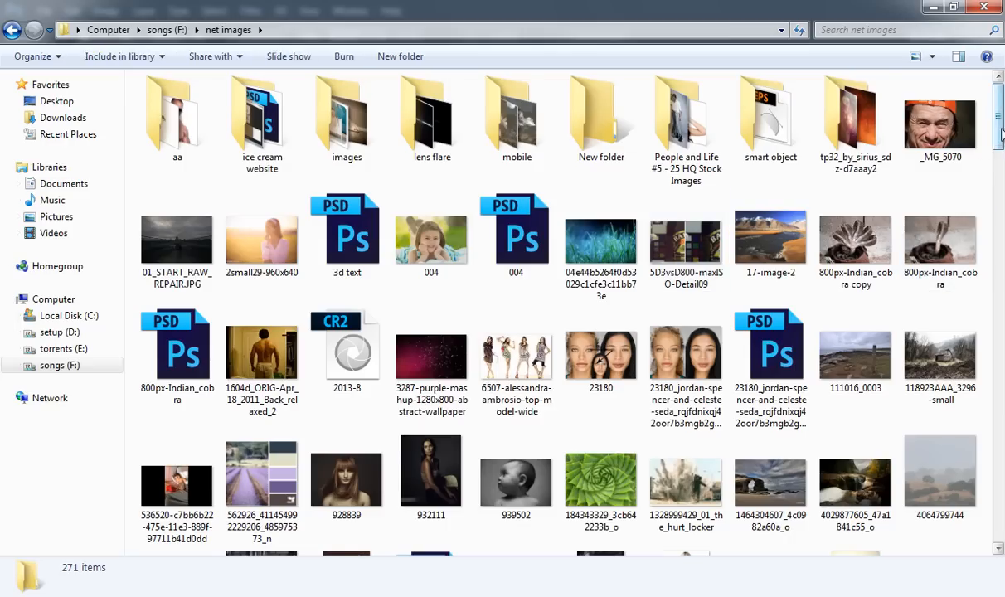
scroll("down", 3)
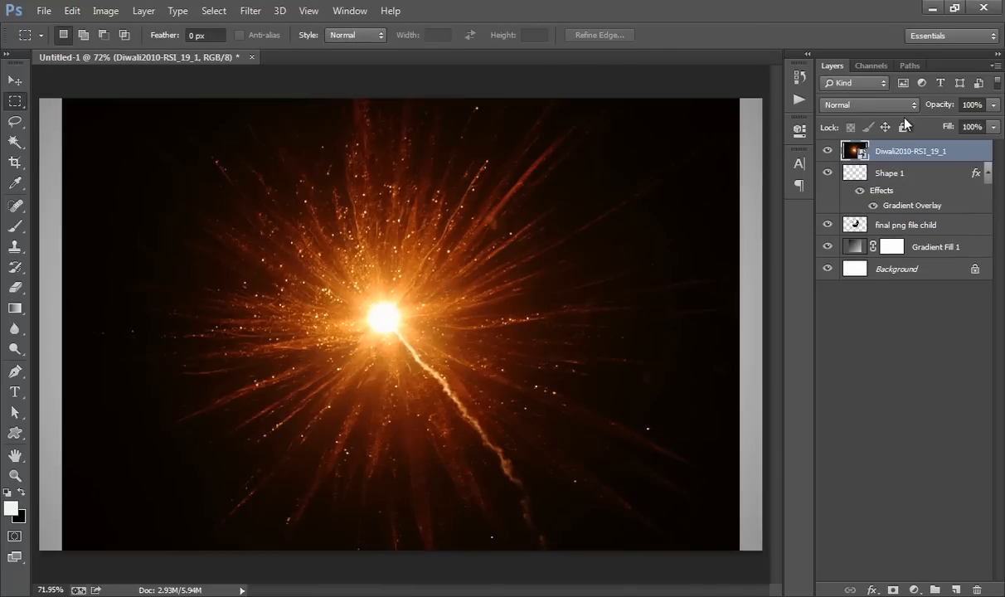
Set the Diwali firework layer to Screen blending and shift its glow toward the child's face.
left_click(868, 105)
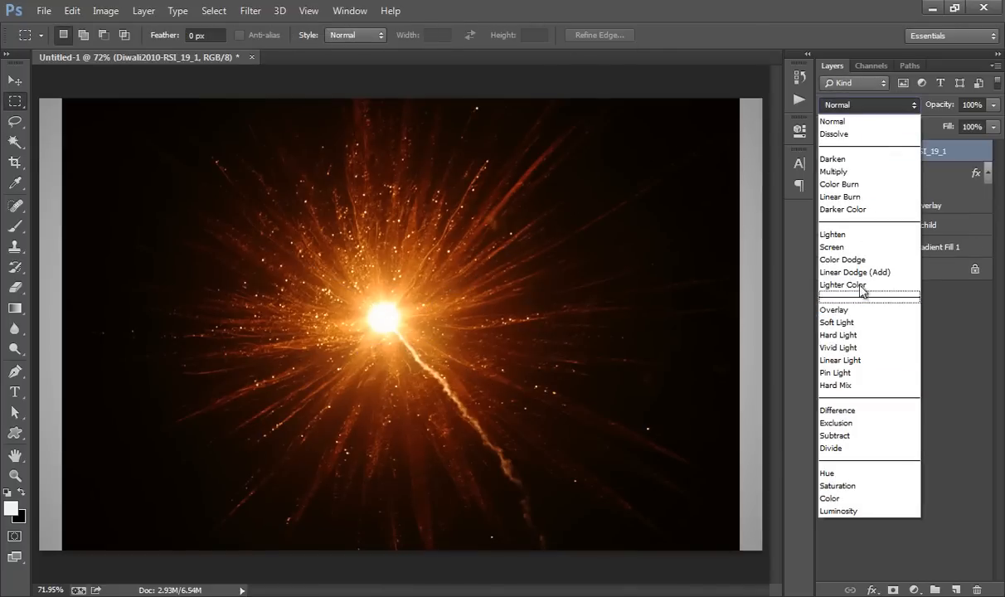
left_click(831, 247)
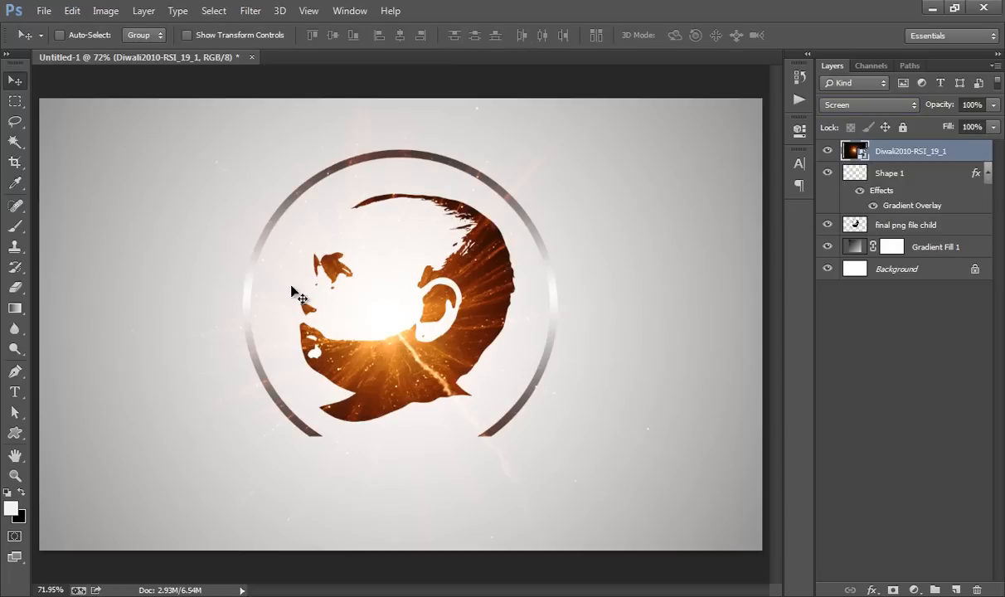
left_click_drag(294, 299, 332, 287)
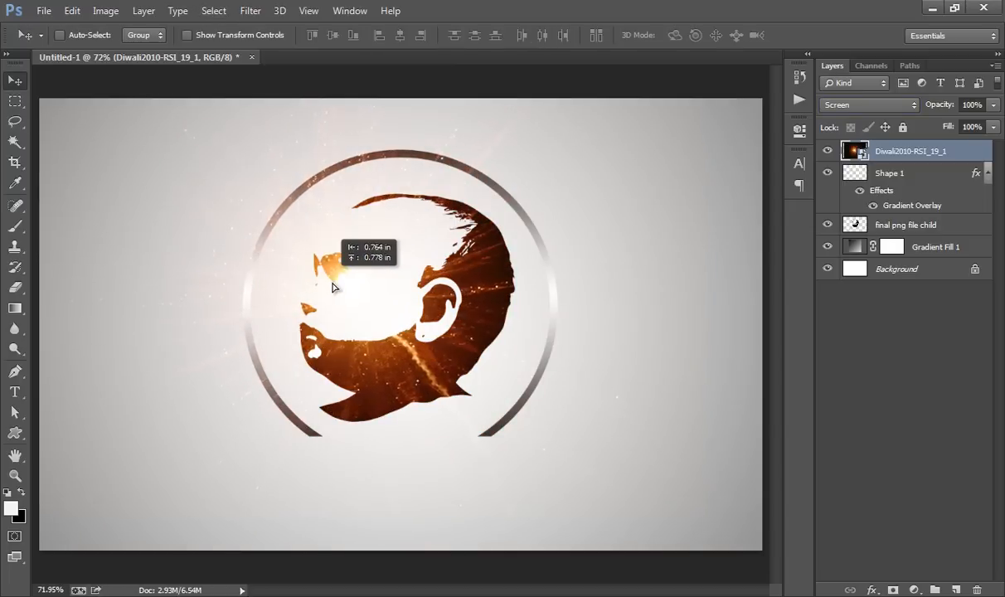
left_click(250, 11)
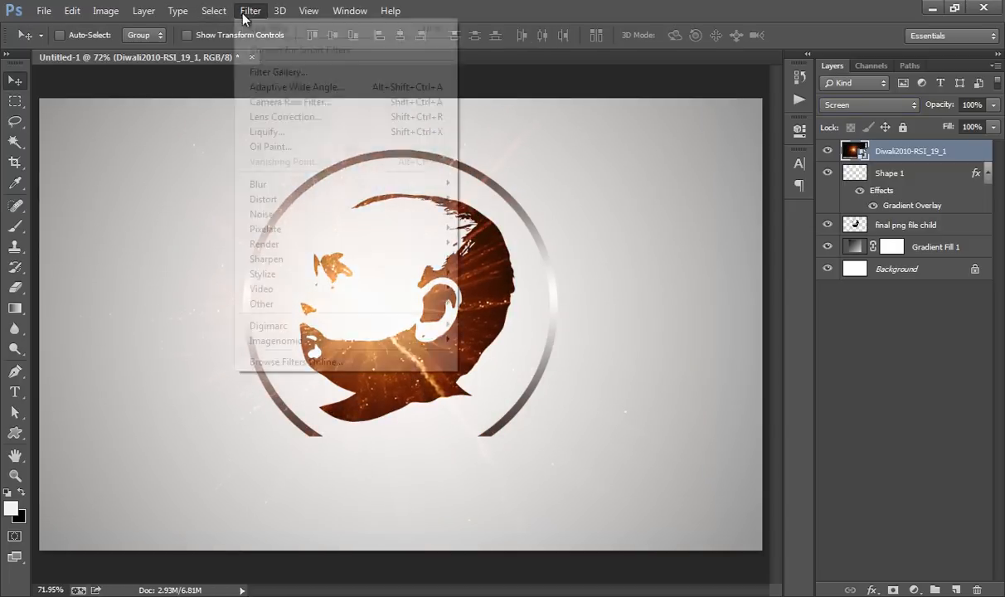
mouse_move(257, 183)
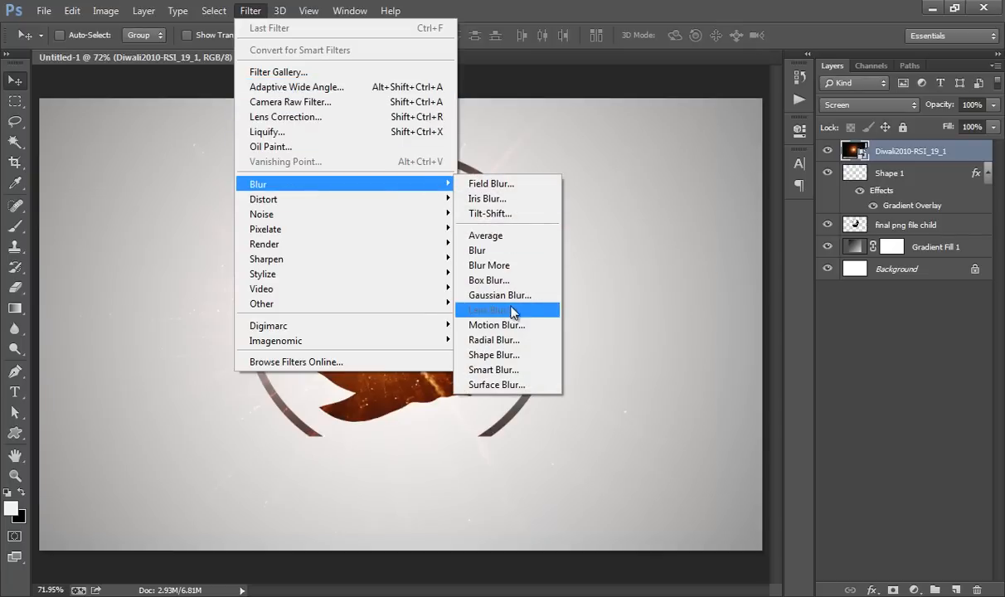
Apply a Gaussian Blur of about 26.4 px radius to the firework layer.
left_click(499, 295)
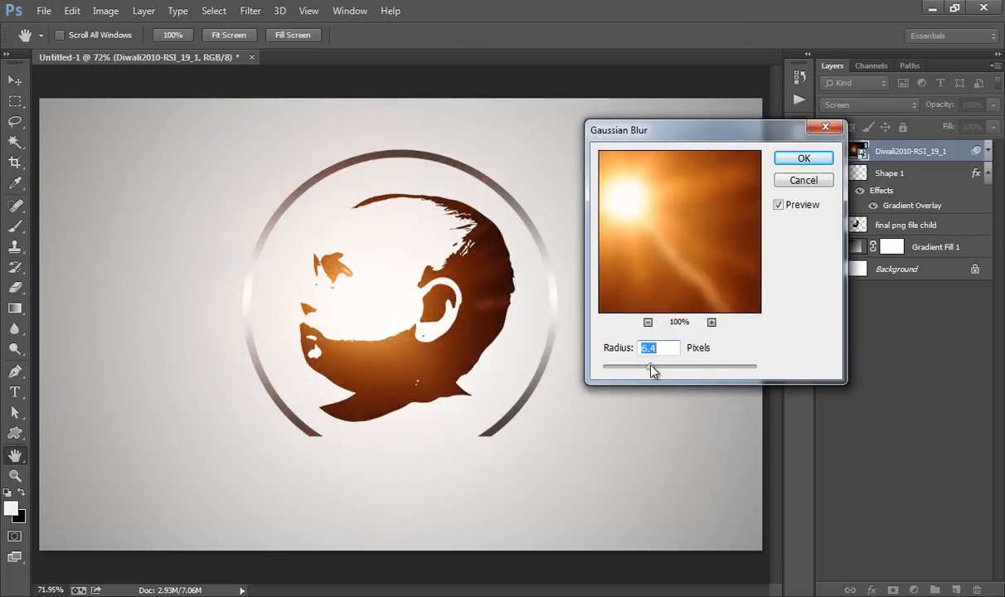
left_click_drag(649, 366, 659, 367)
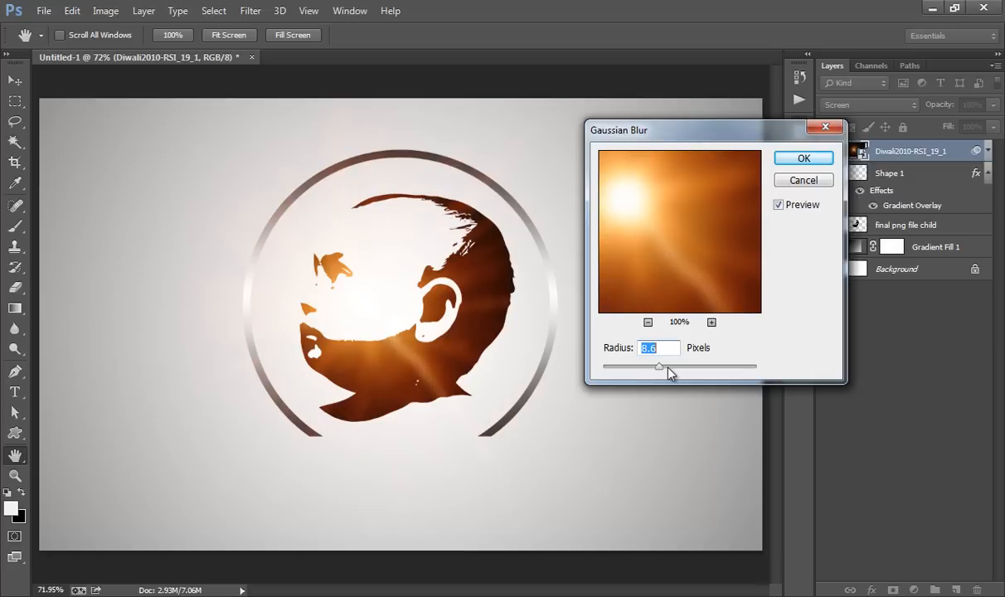
left_click_drag(660, 366, 678, 366)
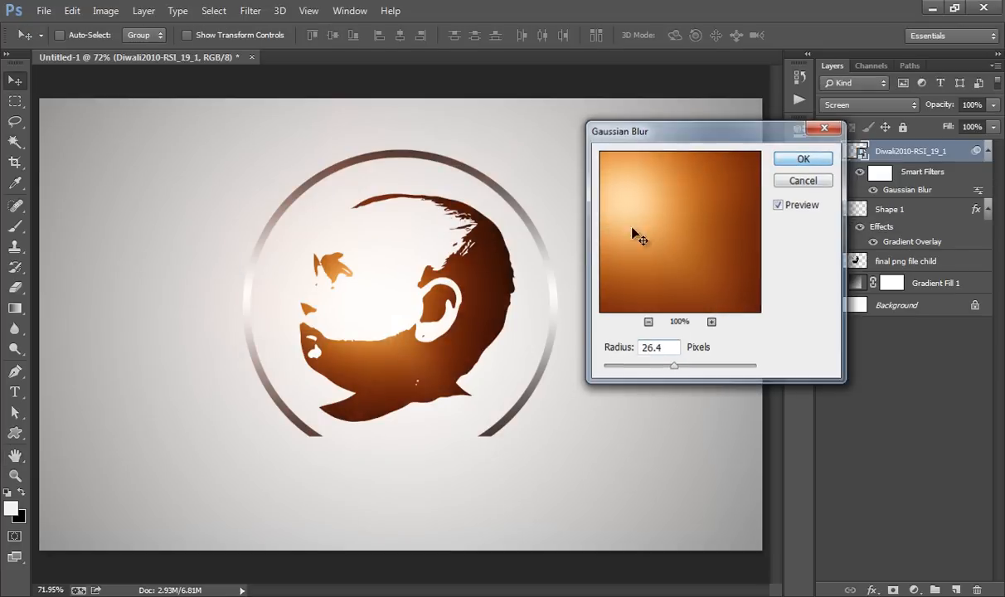
left_click(802, 158)
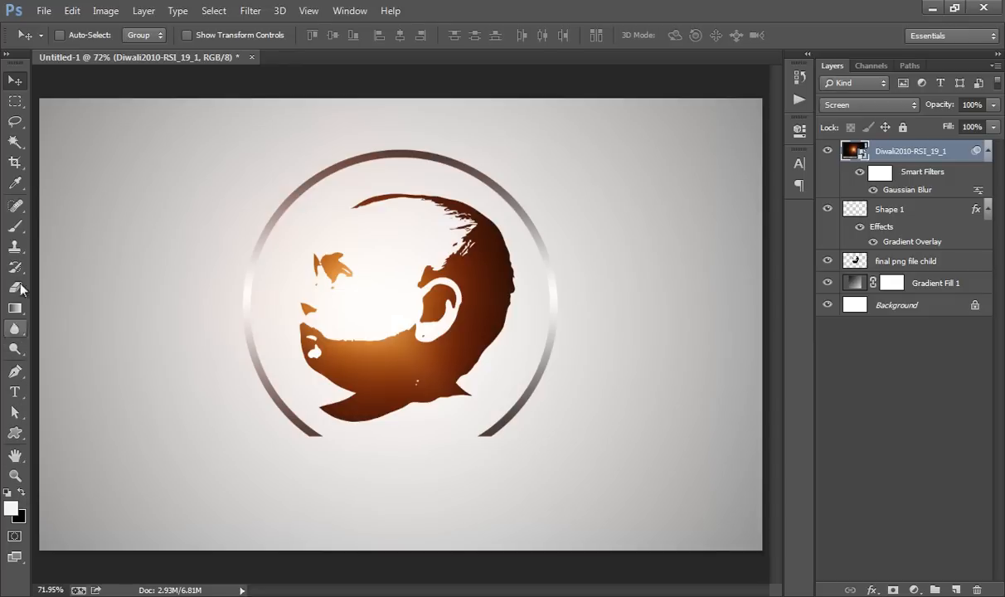
Add a title text layer beneath the ring, sized 52 pt and coloured black.
left_click(15, 391)
type("savwchild")
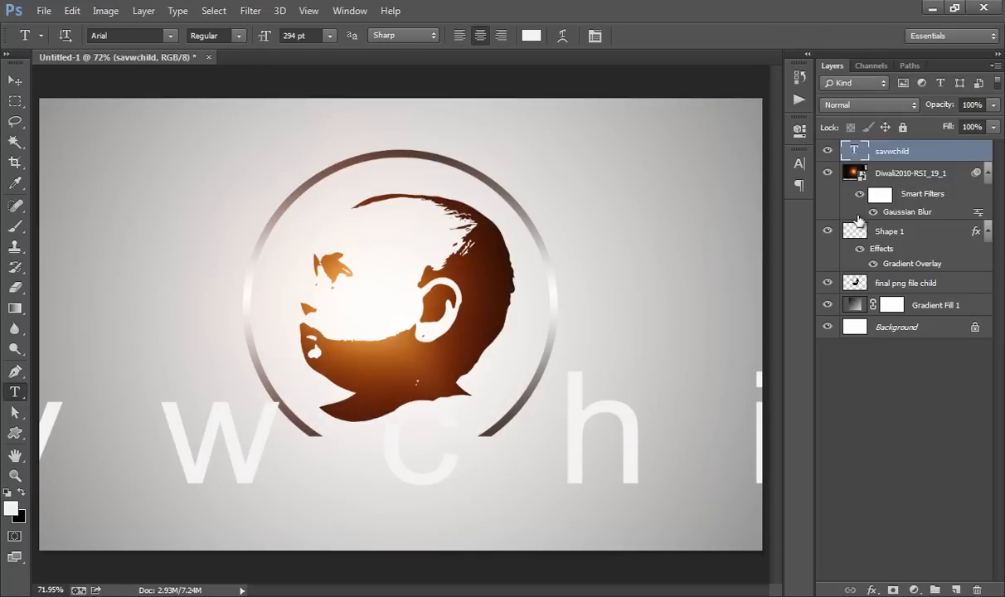
left_click(799, 162)
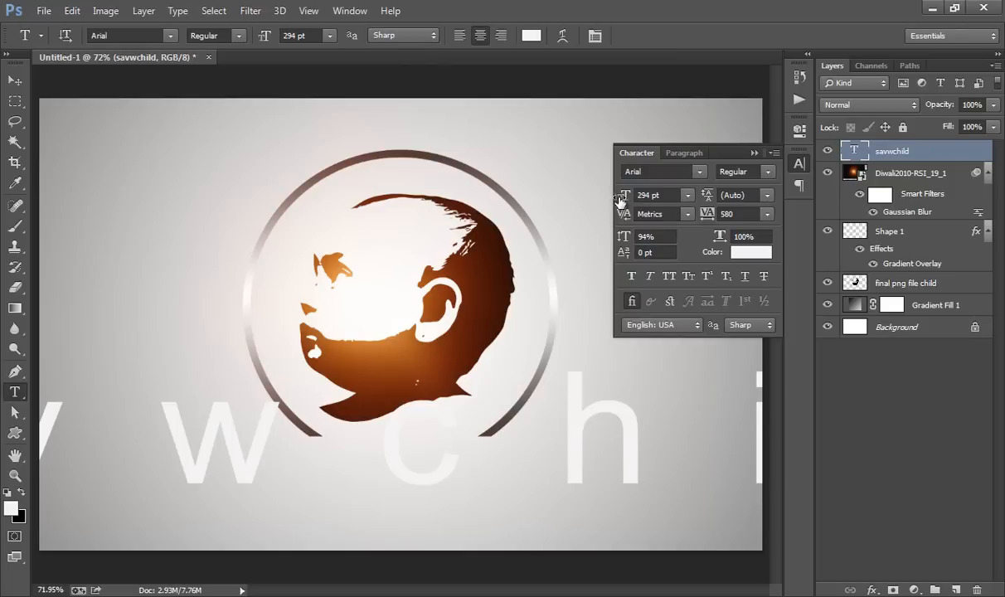
type("186")
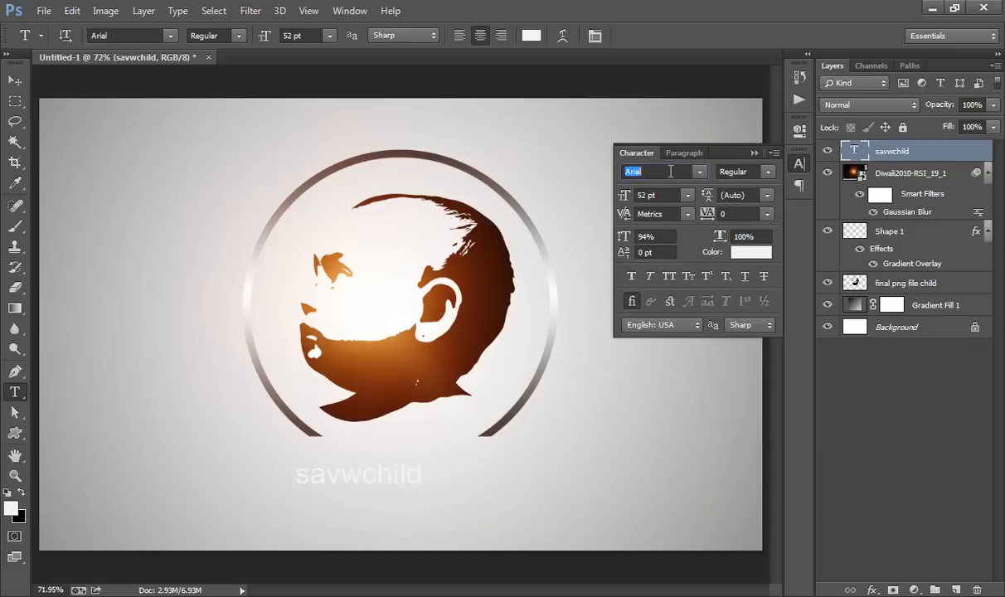
mouse_move(754, 257)
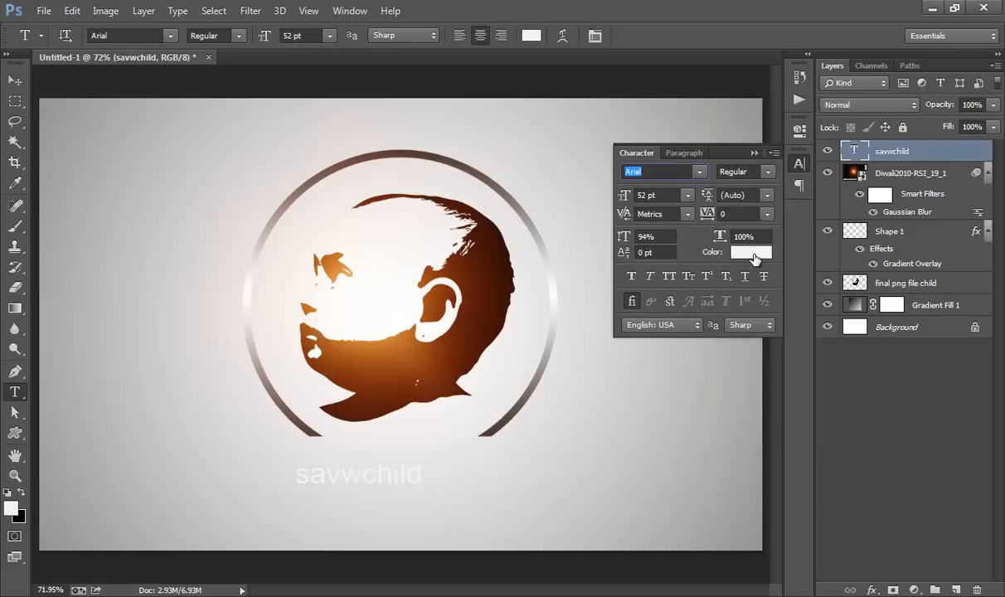
left_click(751, 252)
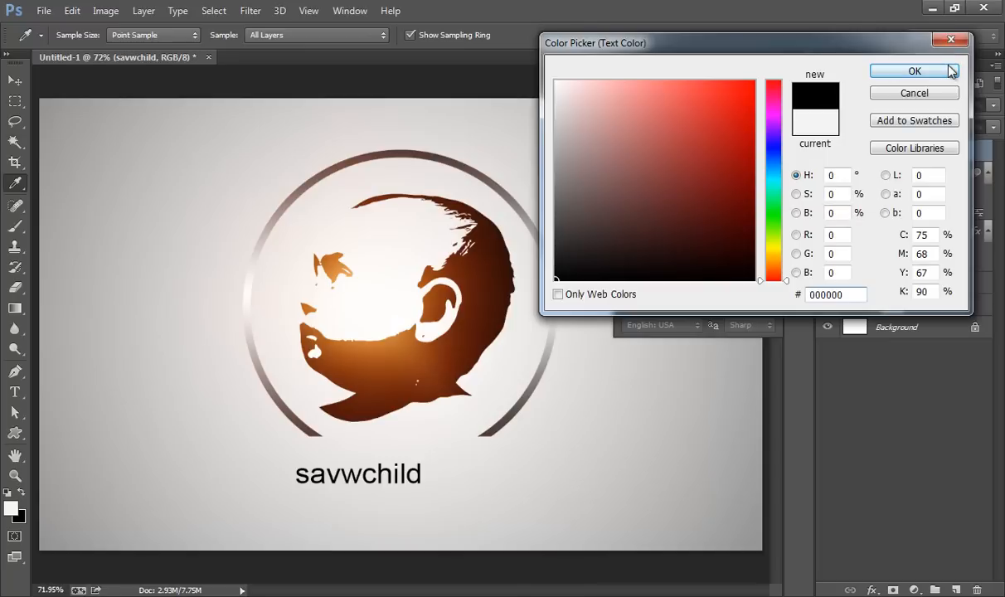
left_click(915, 70)
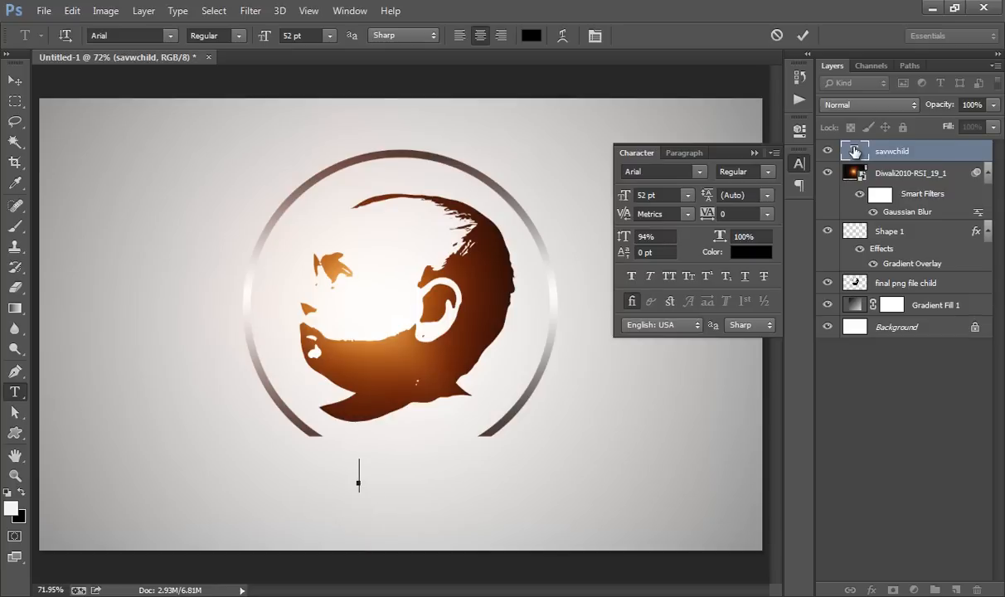
Retype the title as 'SaveChild' in Bauhaus 93 at 78 pt.
type("Save")
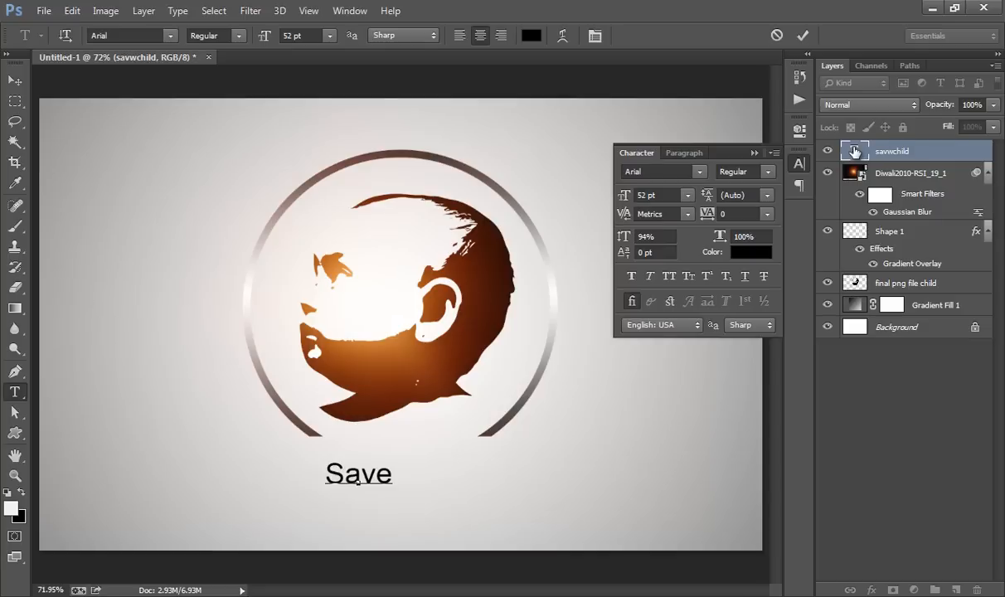
type("Child")
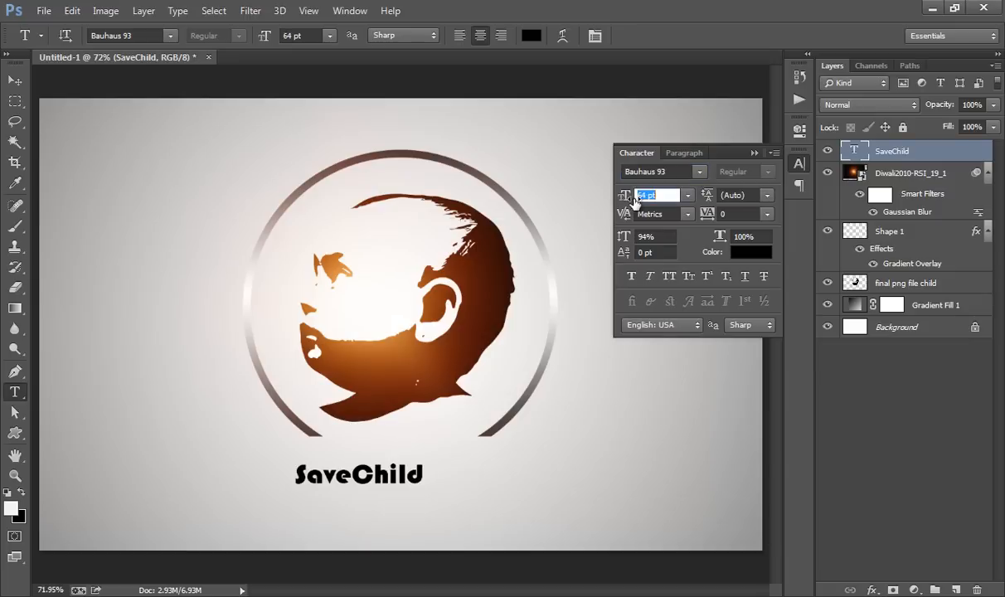
type("78")
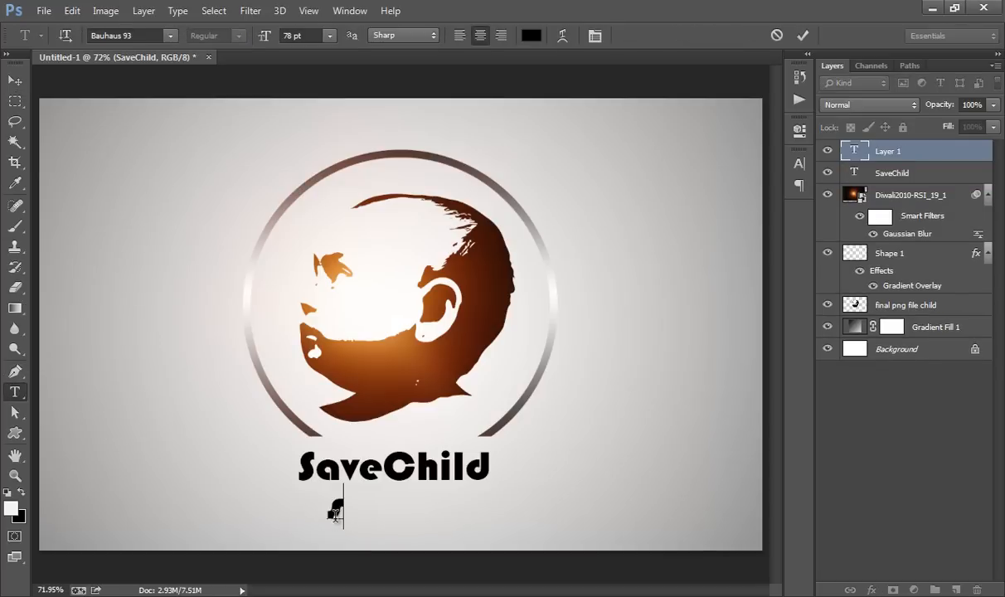
Type 'stop child labour' as a new text line below the SaveChild title.
type("stop")
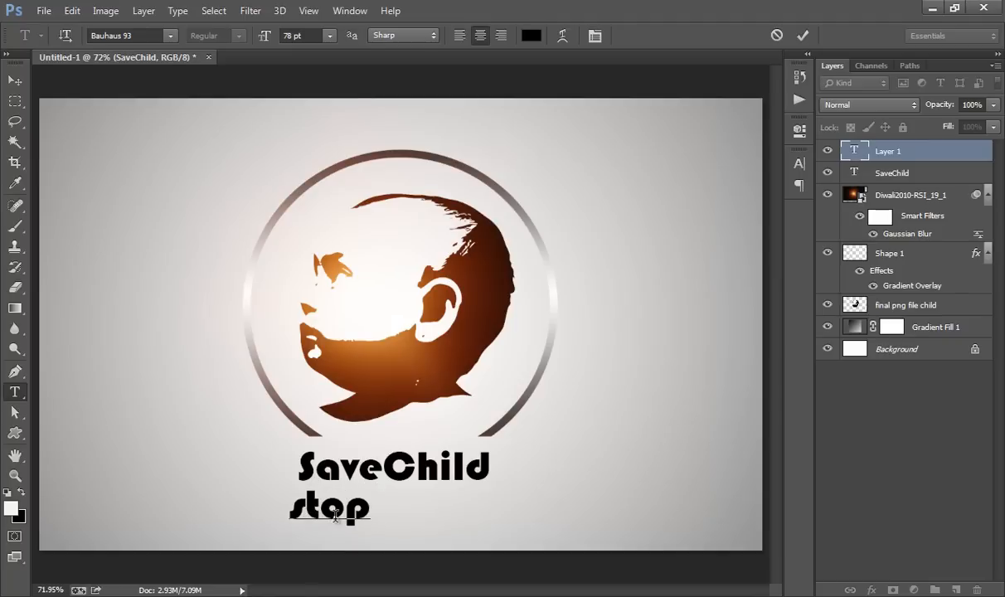
type("child")
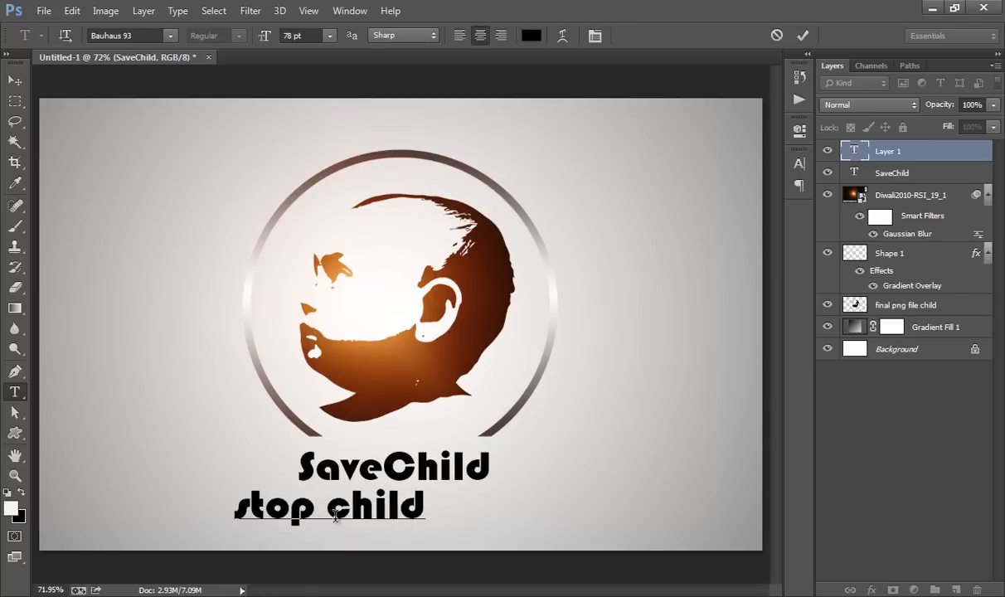
type("labour")
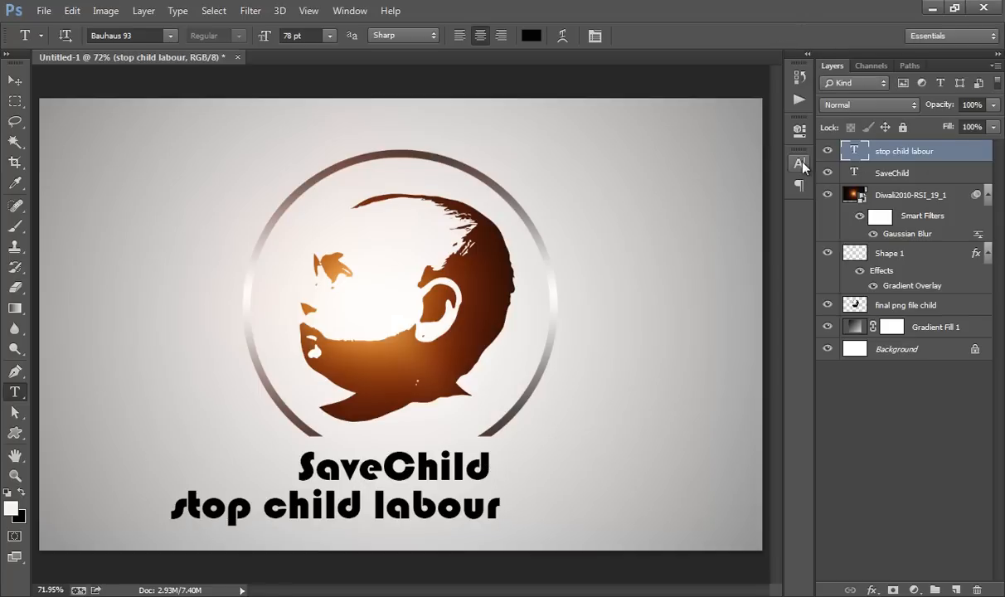
Set the tagline's font to Arial and its tracking to 200.
left_click(799, 163)
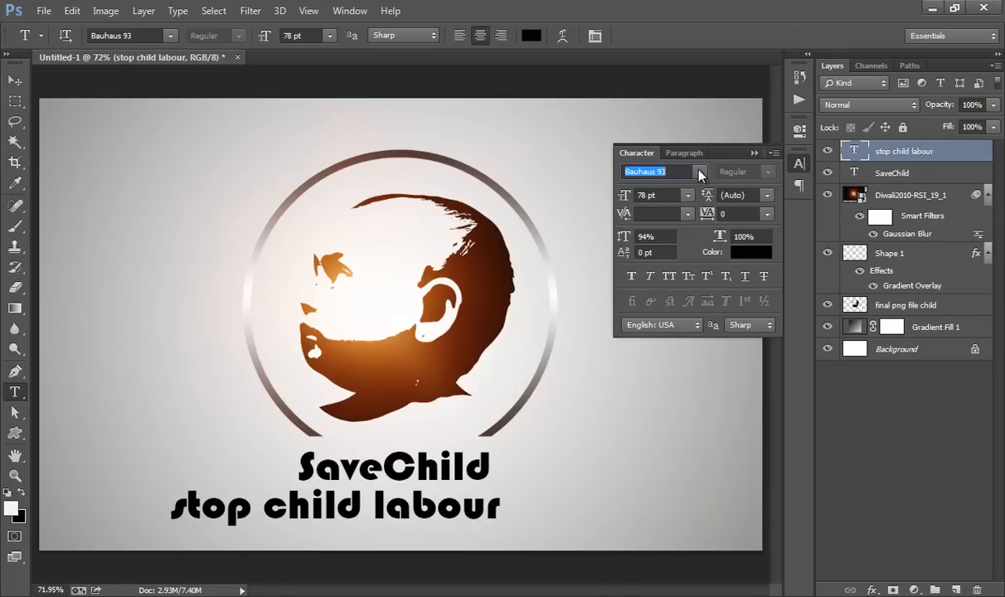
left_click(700, 172)
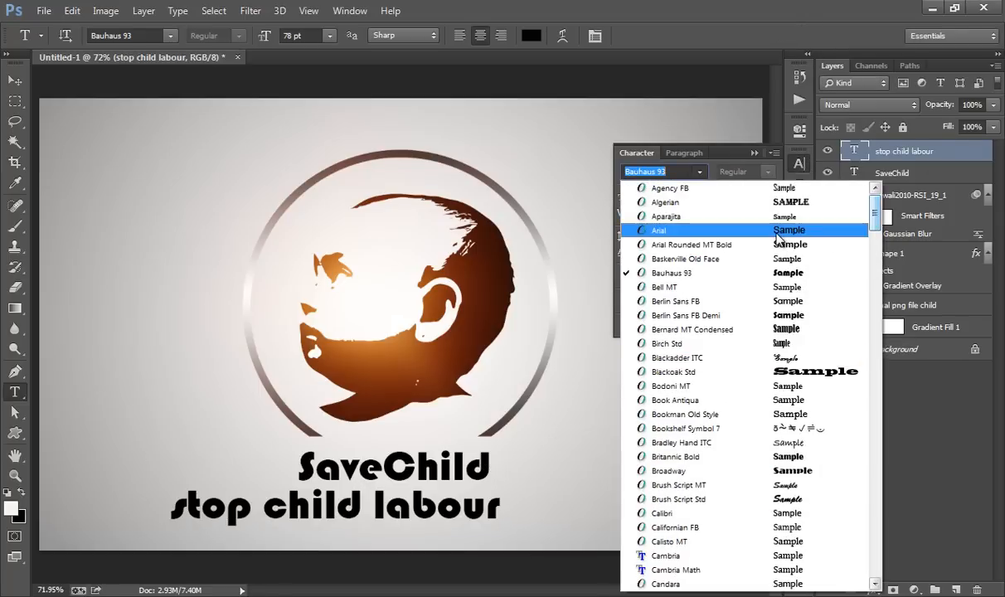
left_click(657, 229)
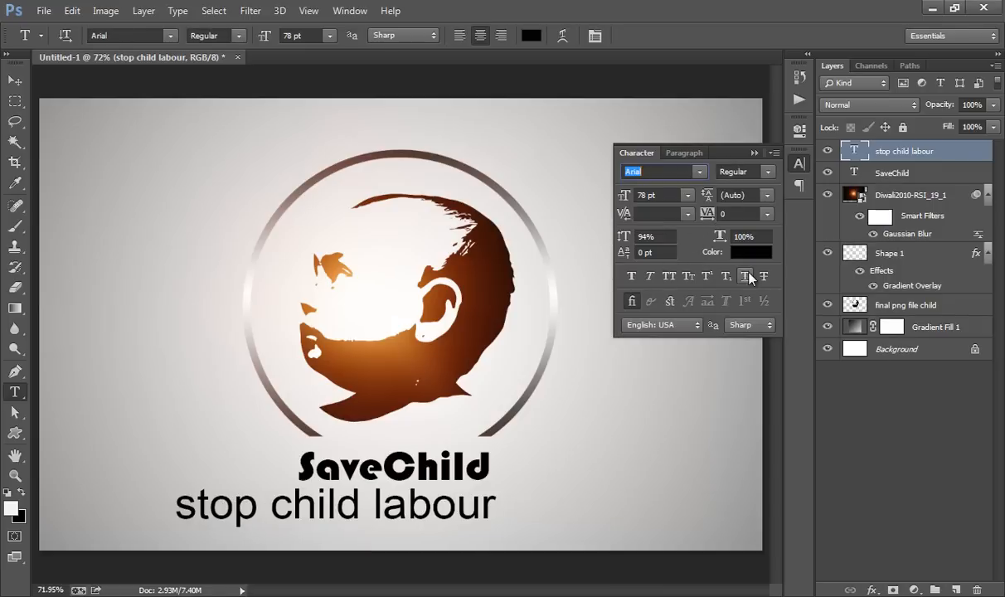
left_click(767, 214)
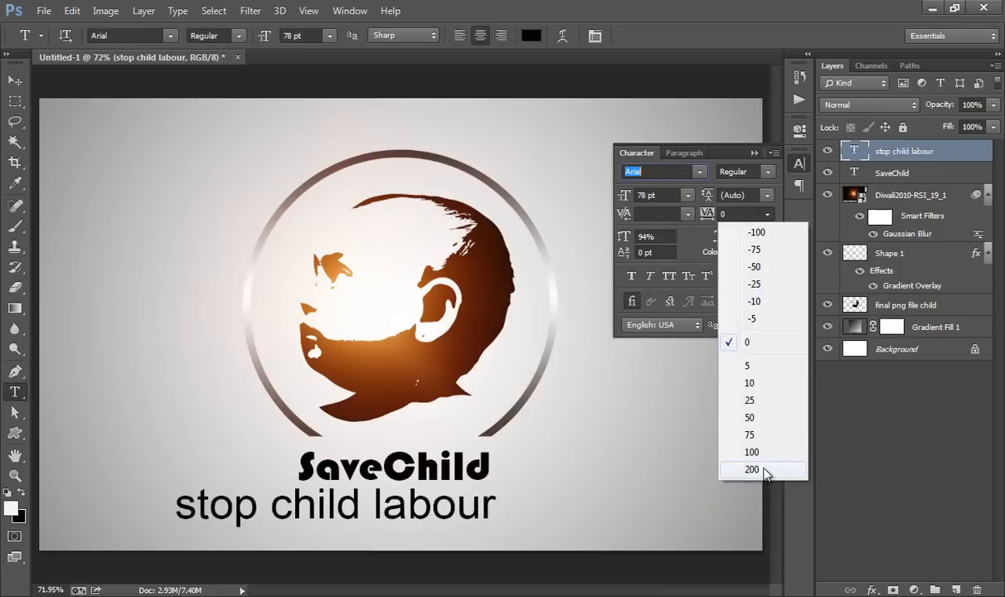
left_click(751, 469)
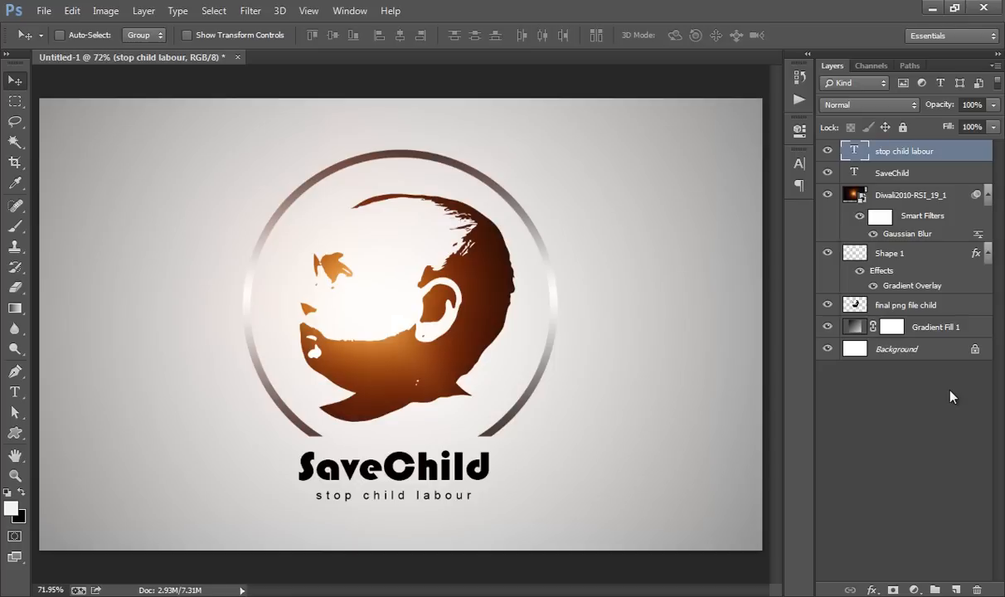
mouse_move(892, 412)
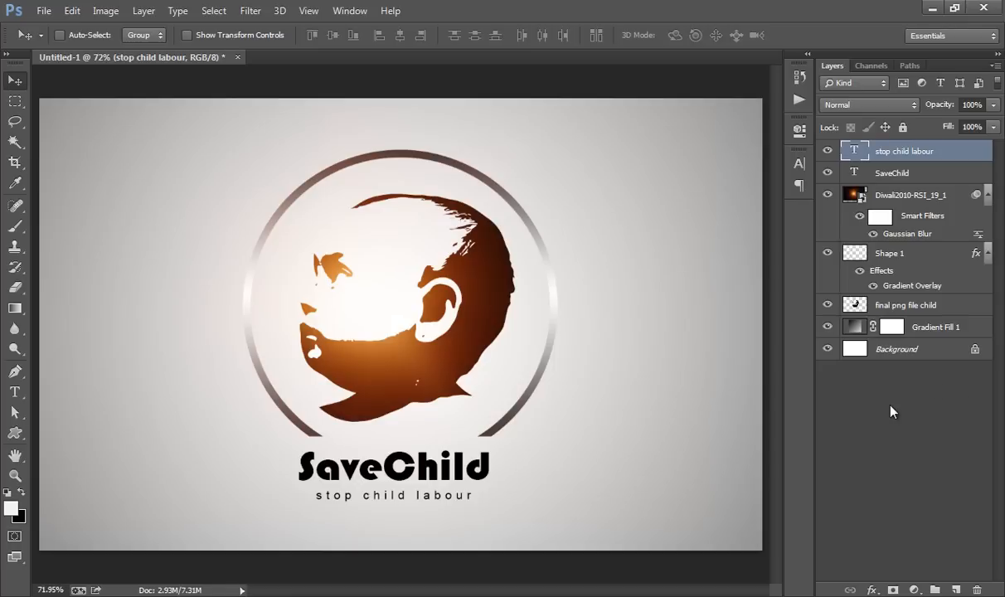
mouse_move(839, 448)
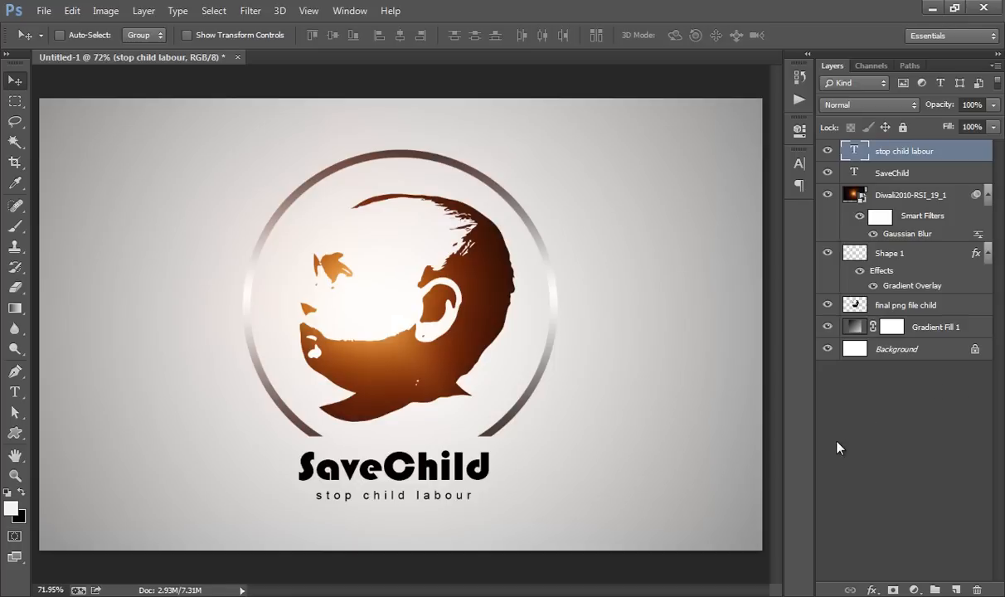